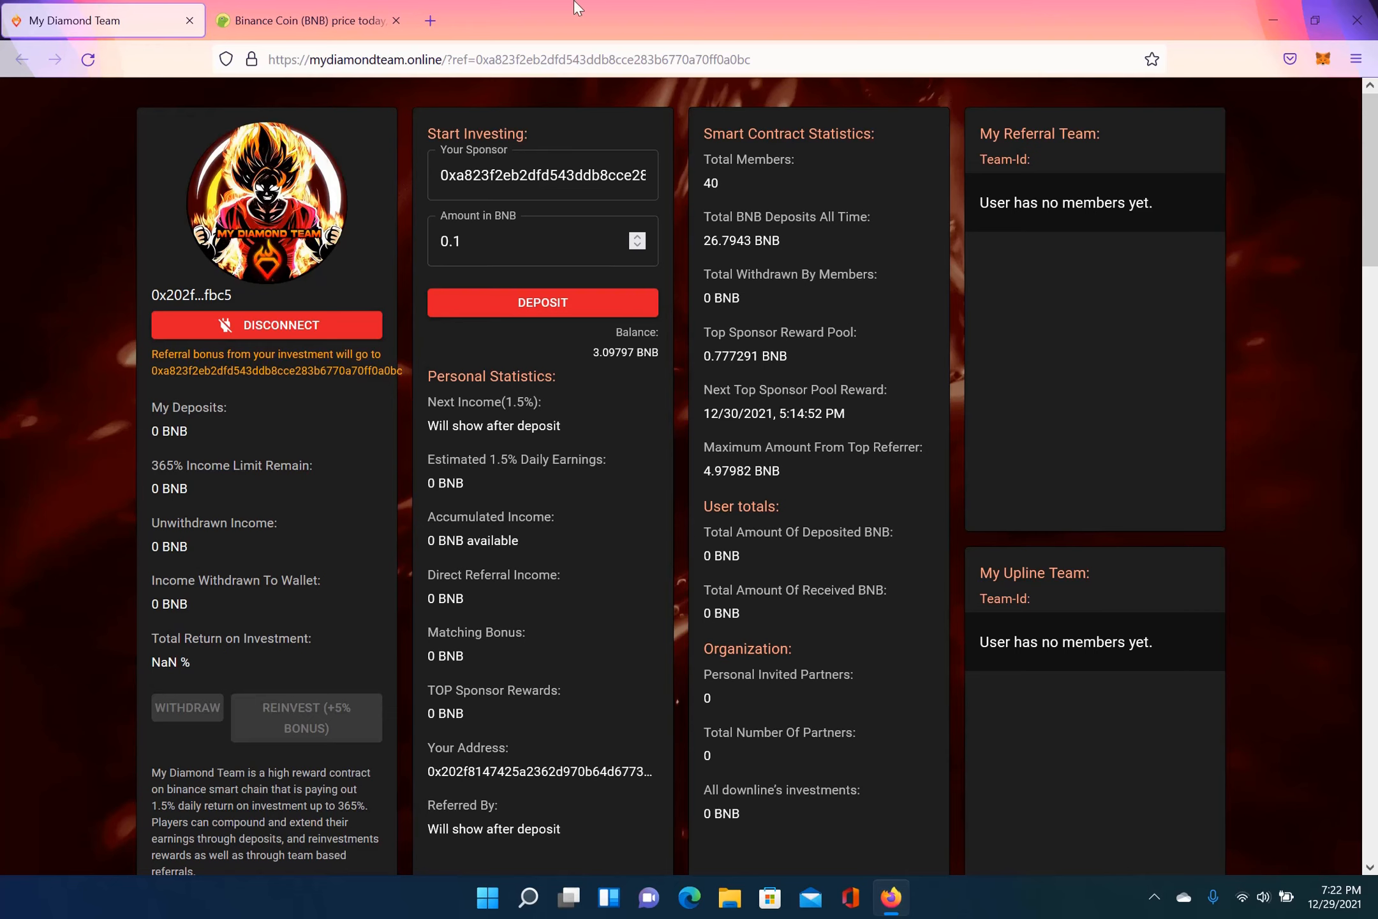
Step: Check the BNB price page, then submit the 3 BNB deposit and confirm it in MetaMask
click(308, 19)
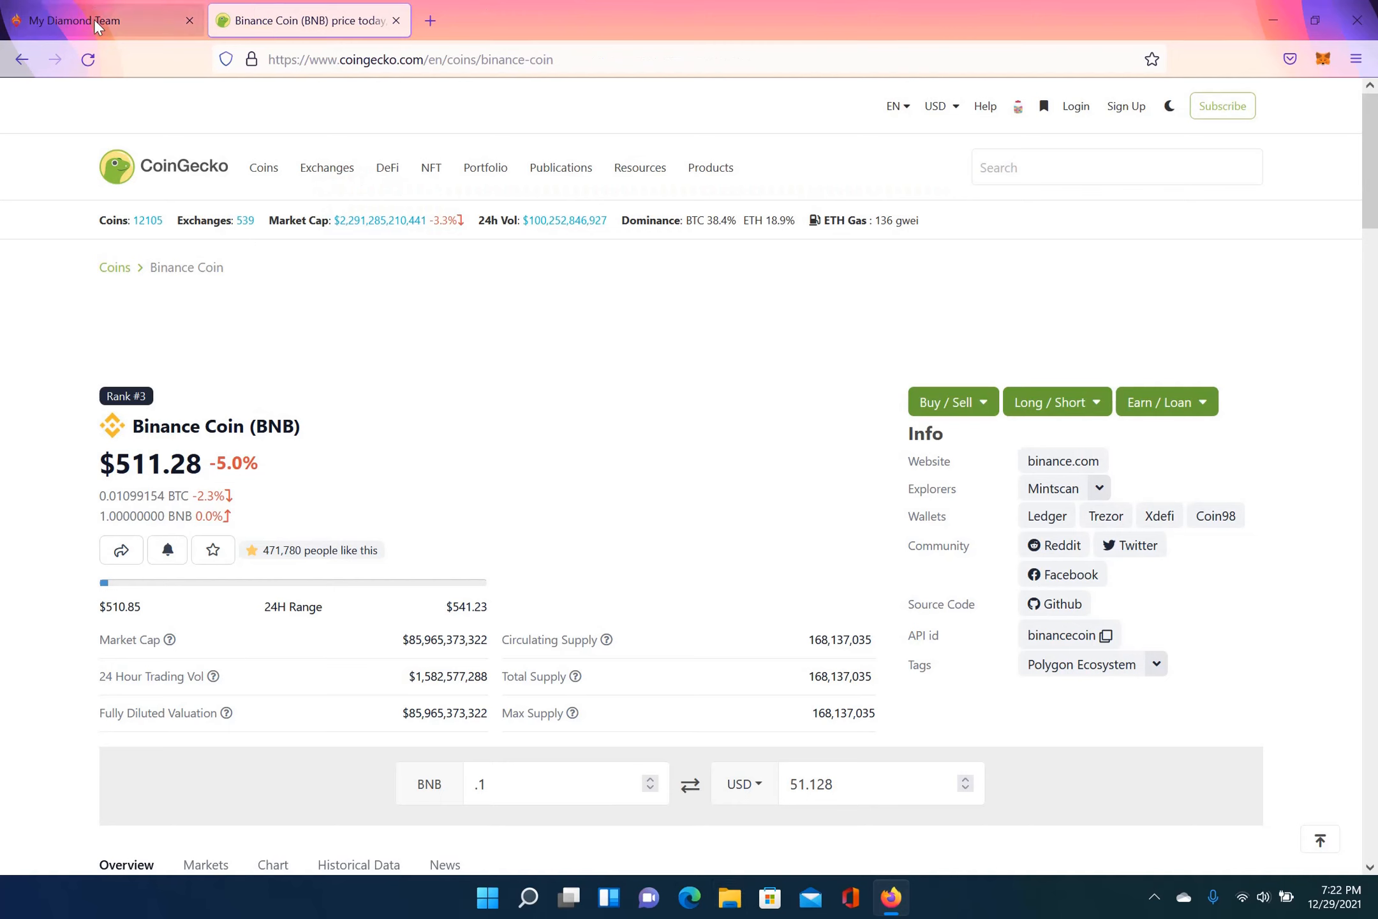
click(97, 20)
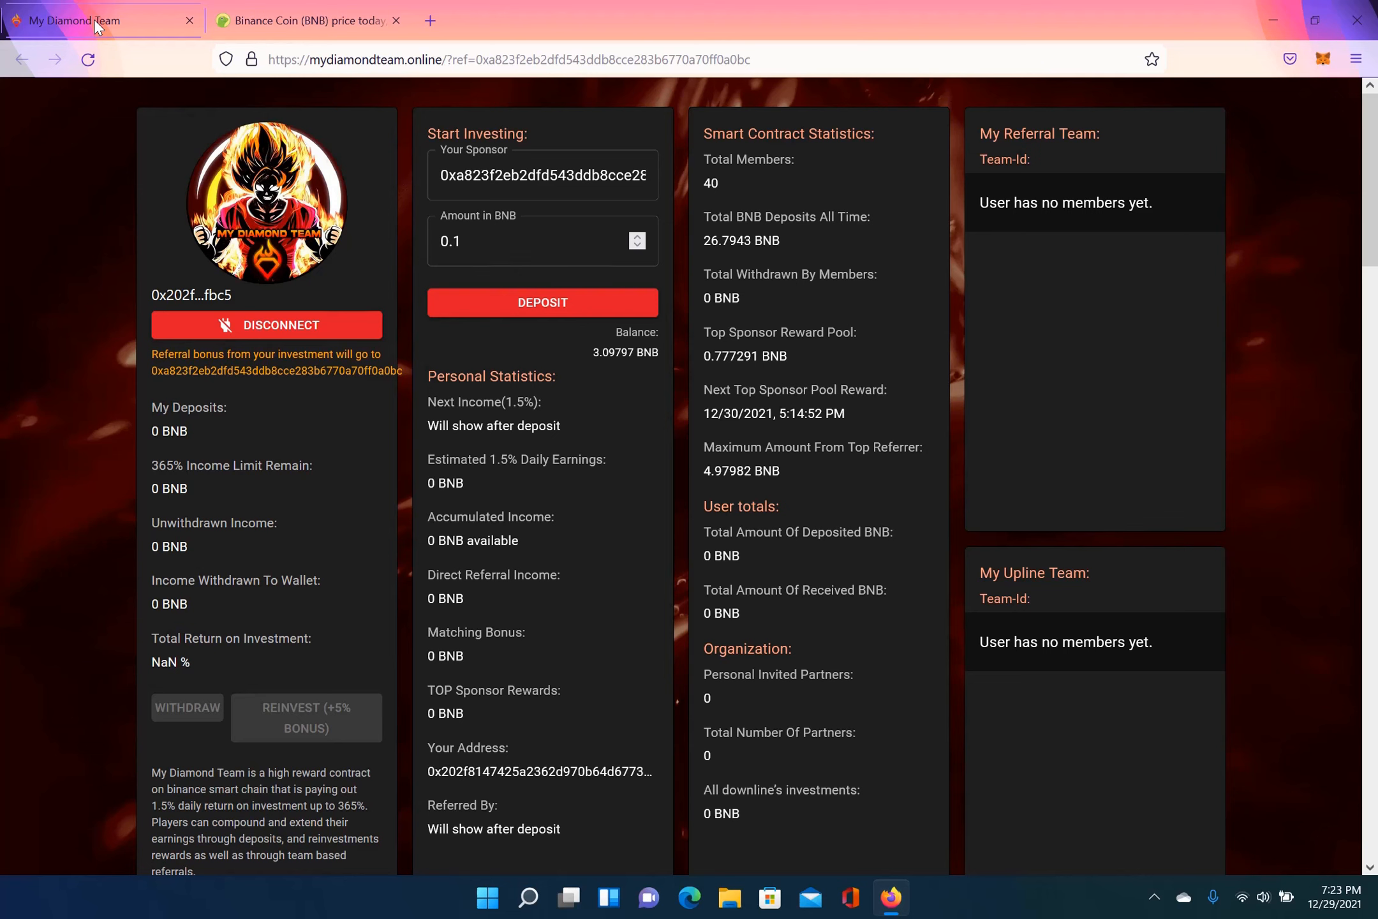
mouse_move(1275, 727)
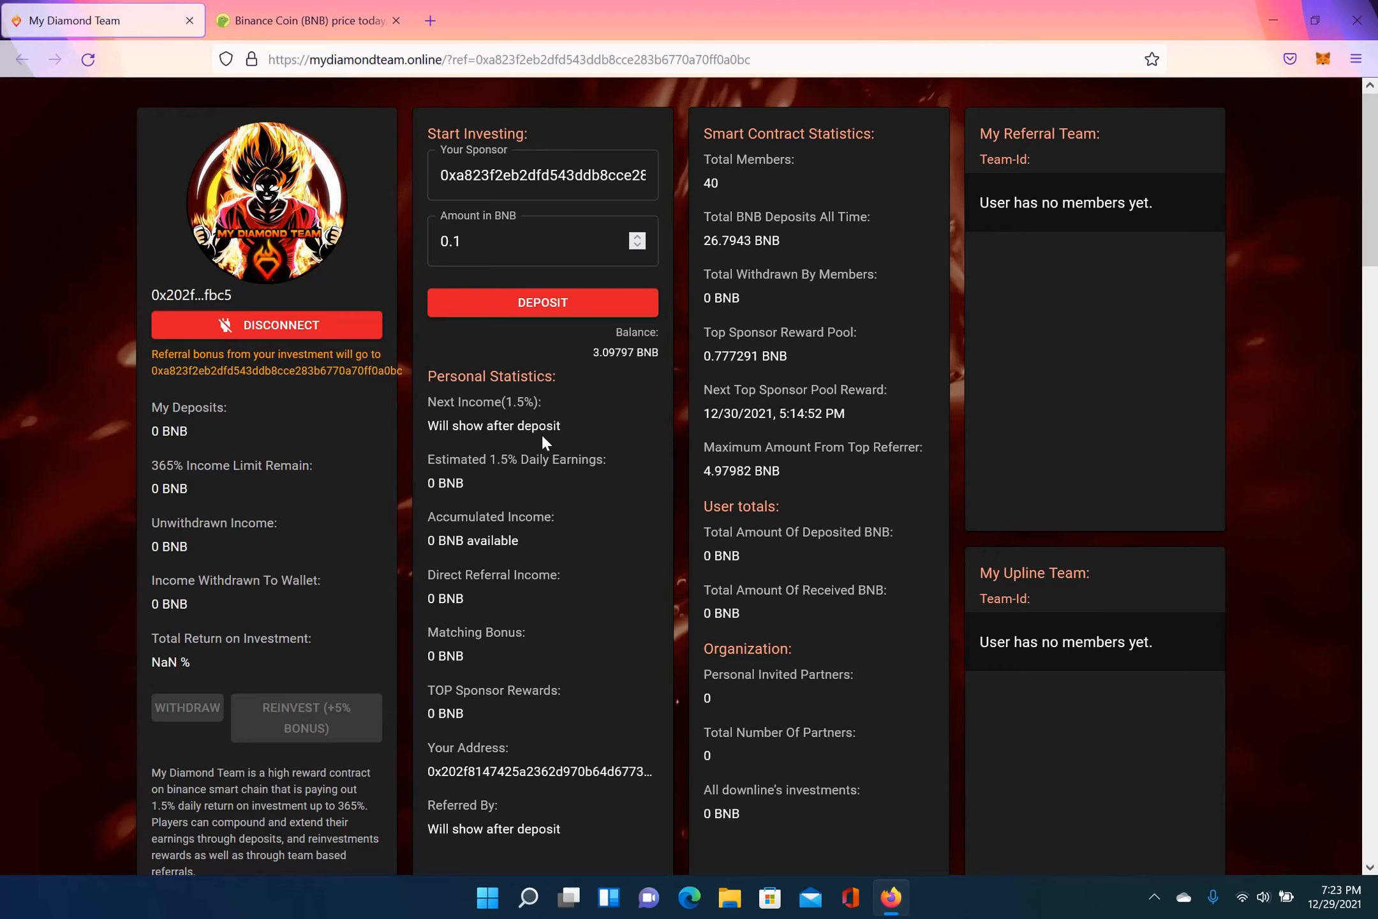
mouse_move(533, 251)
text(3)
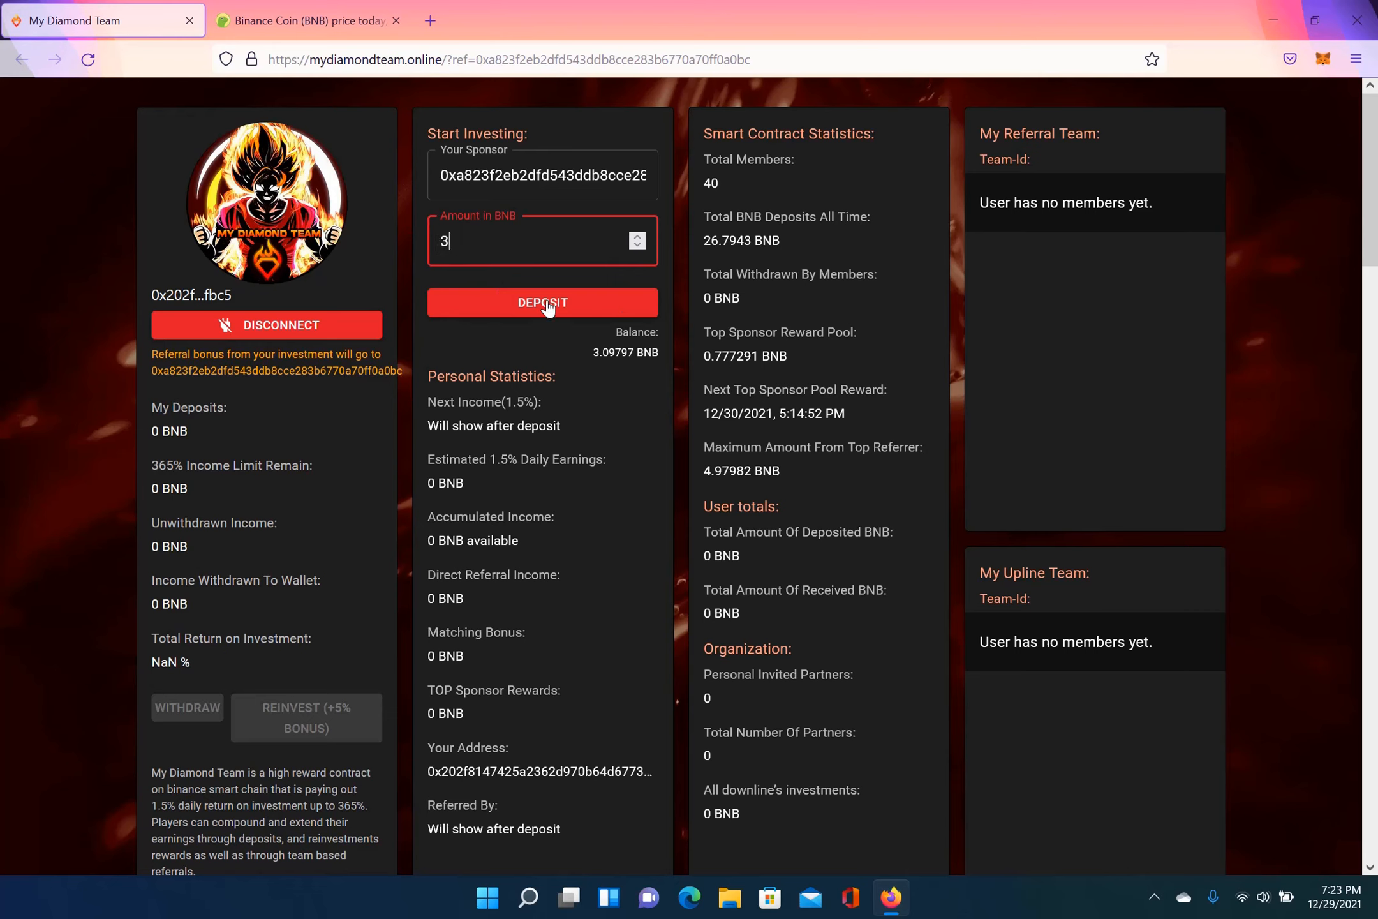
click(542, 303)
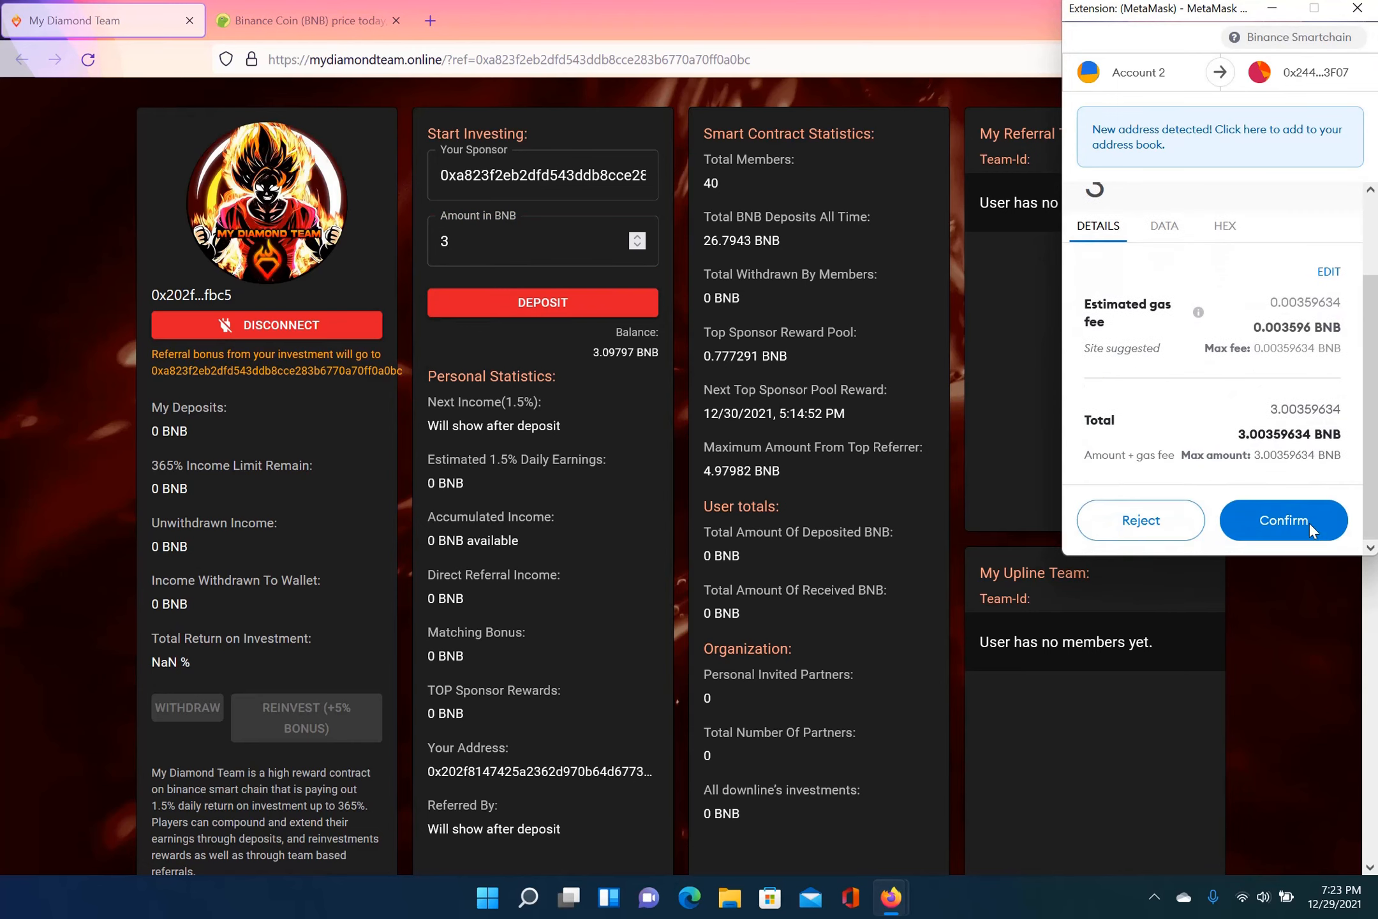
click(1282, 519)
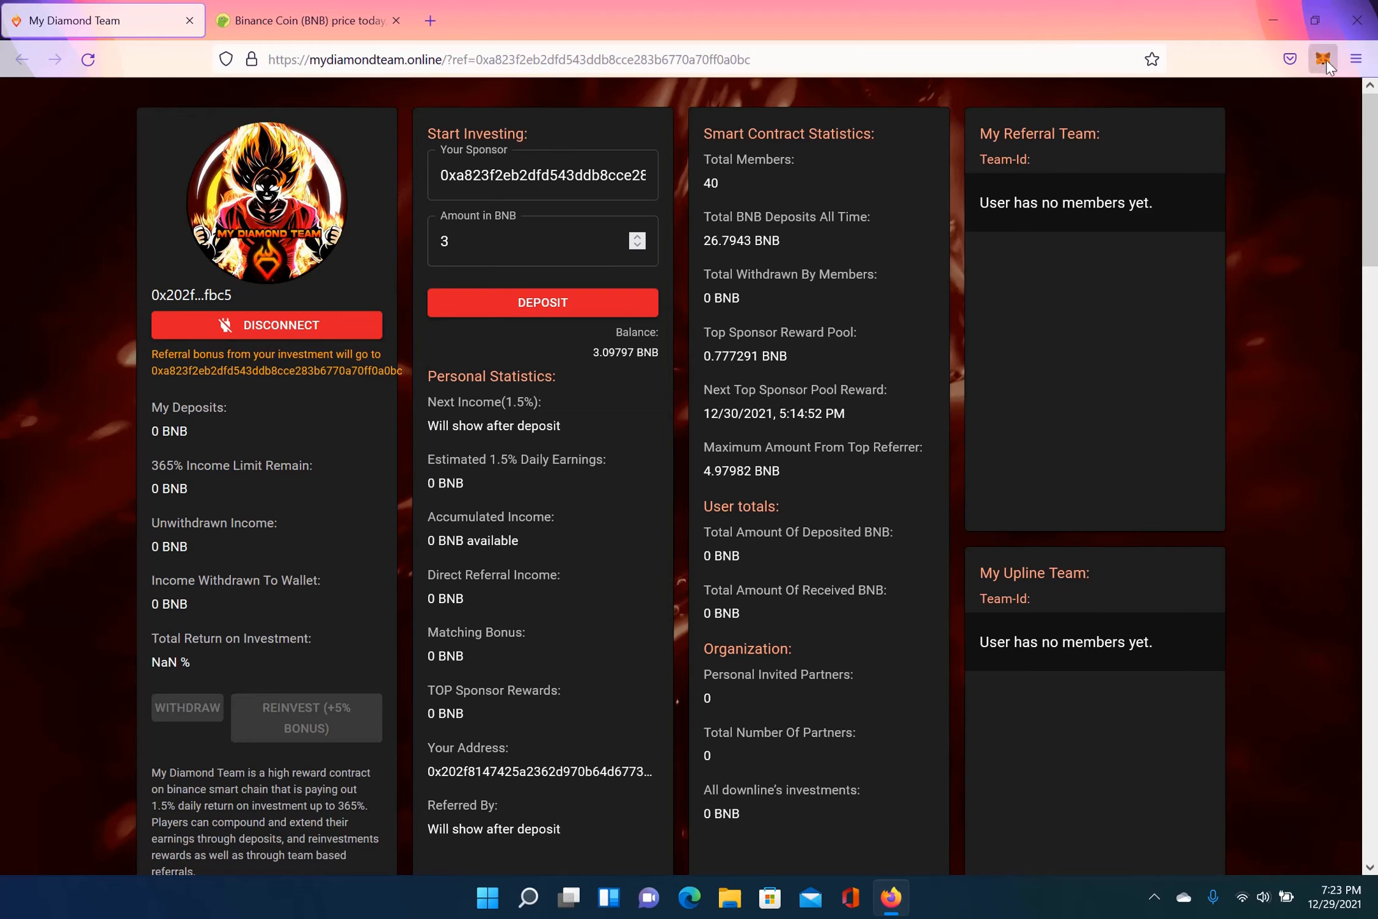
click(1323, 58)
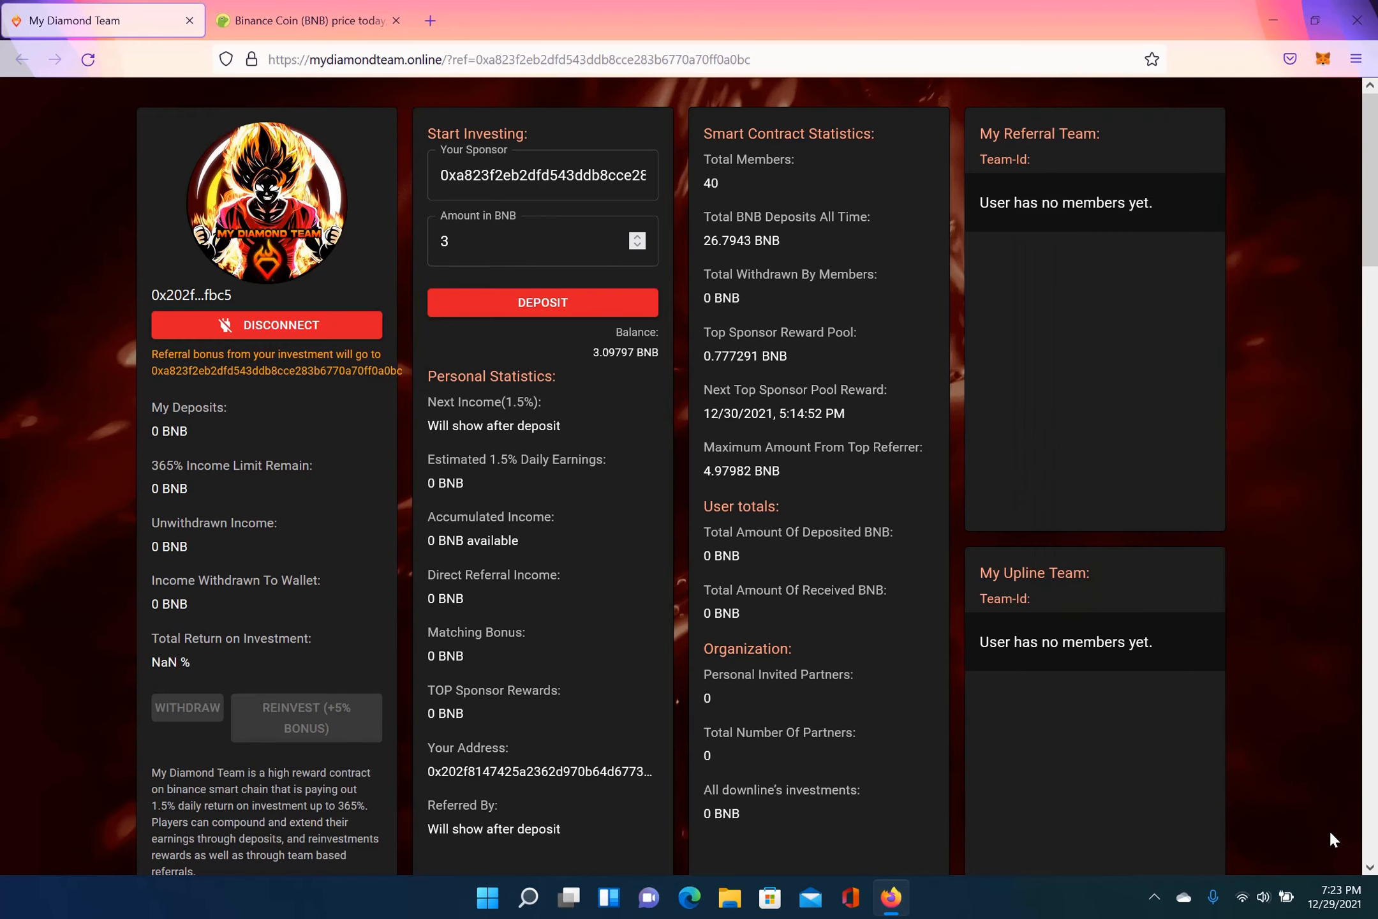
Step: Dismiss the MetaMask confirmed-transaction notice once the 3 BNB deposit shows
scroll(down, 3)
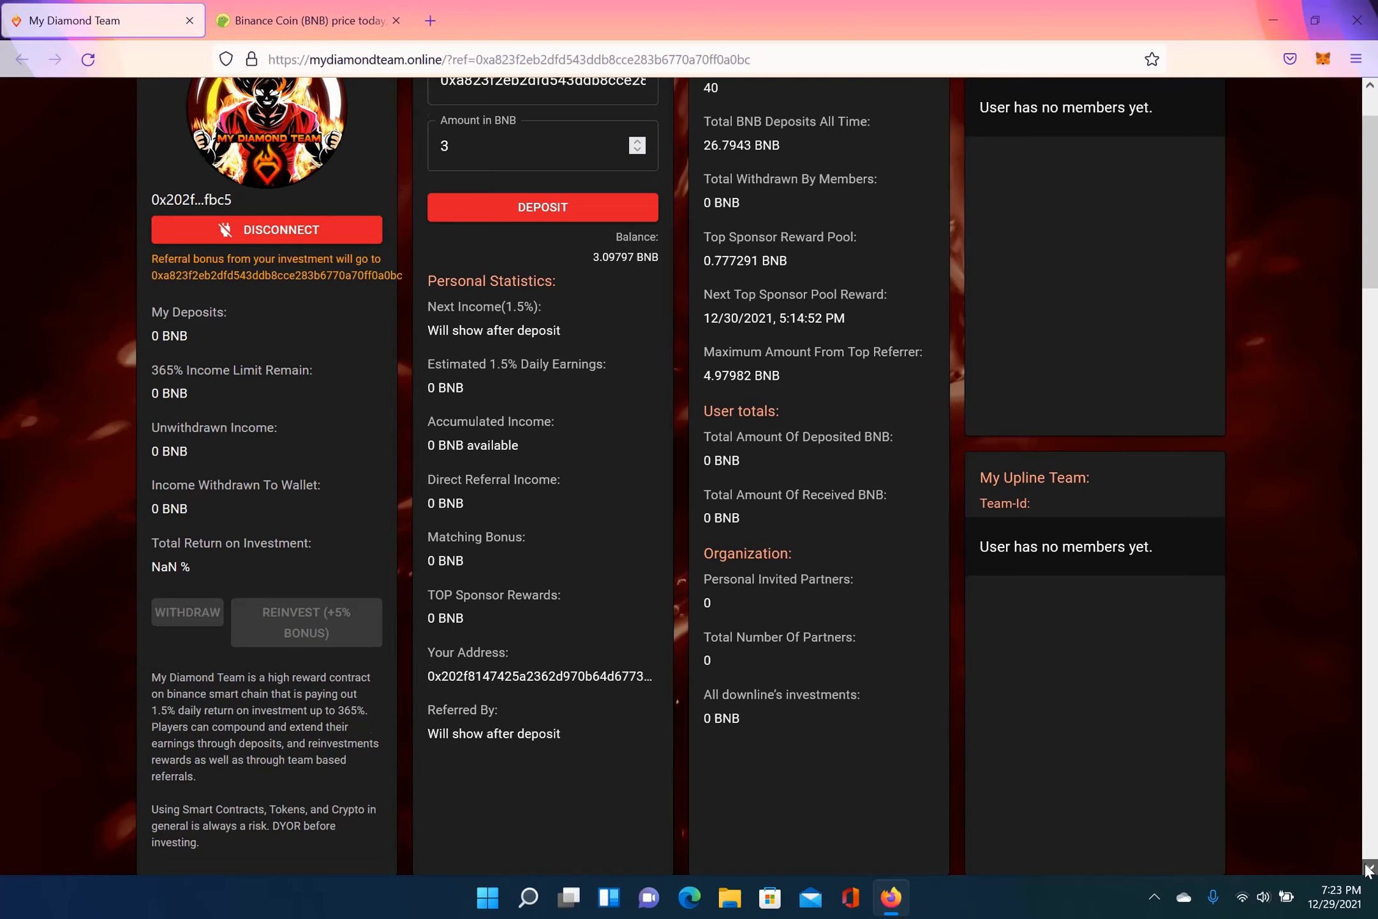
scroll(down, 3)
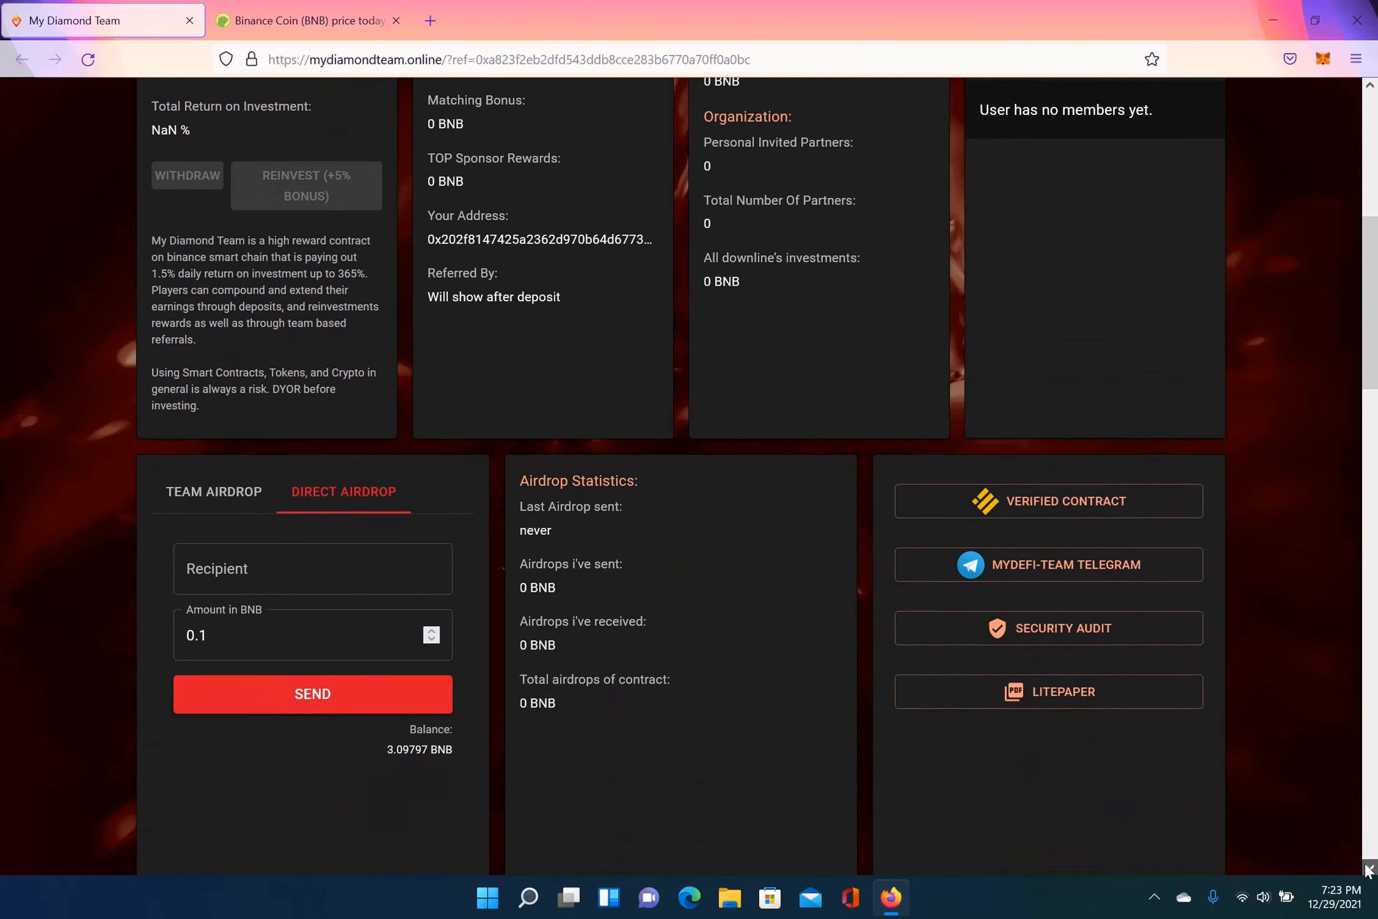
scroll(down, 3)
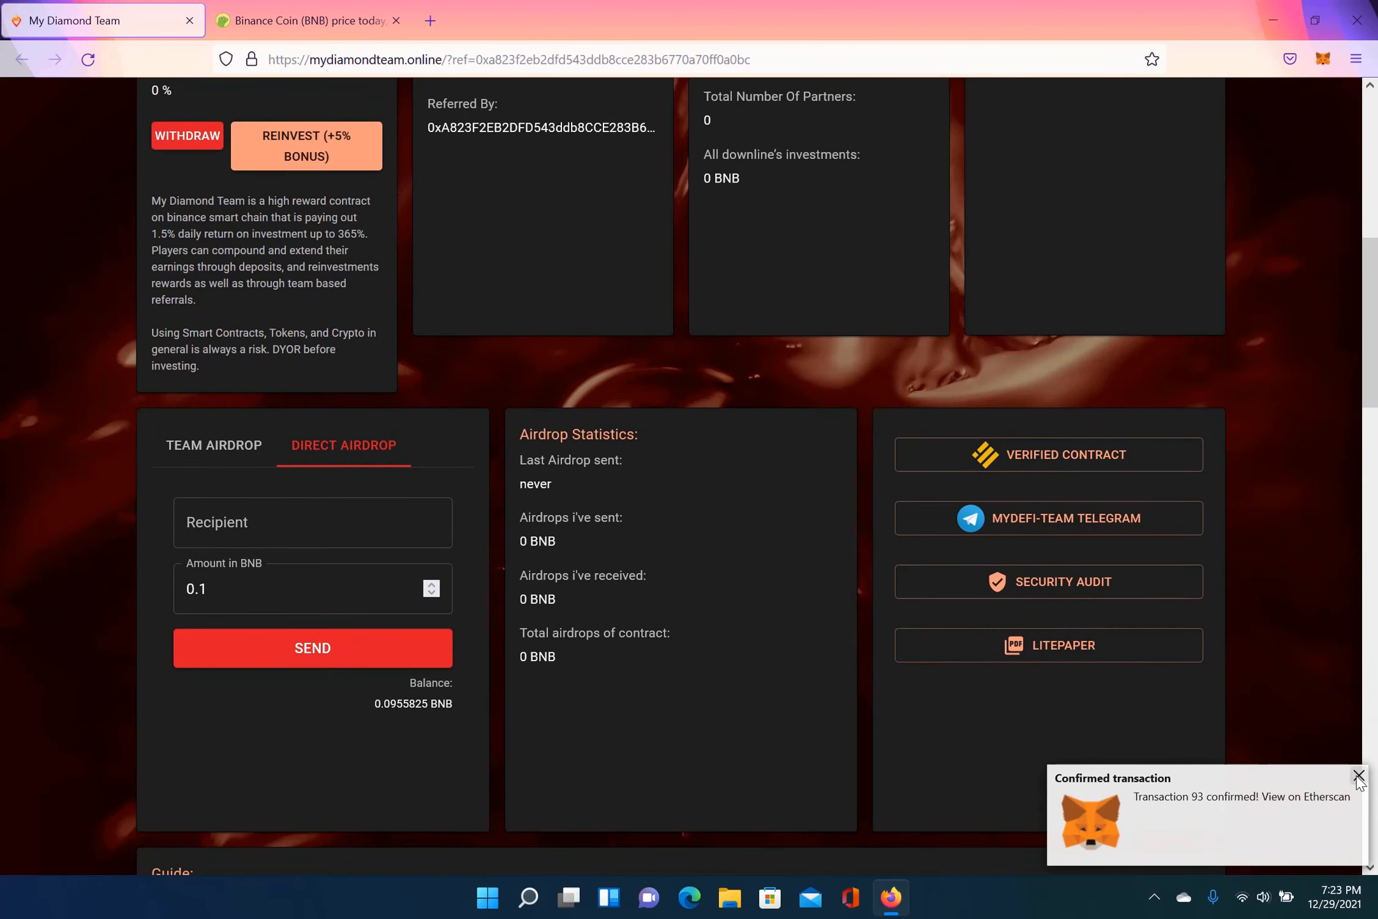
click(1358, 775)
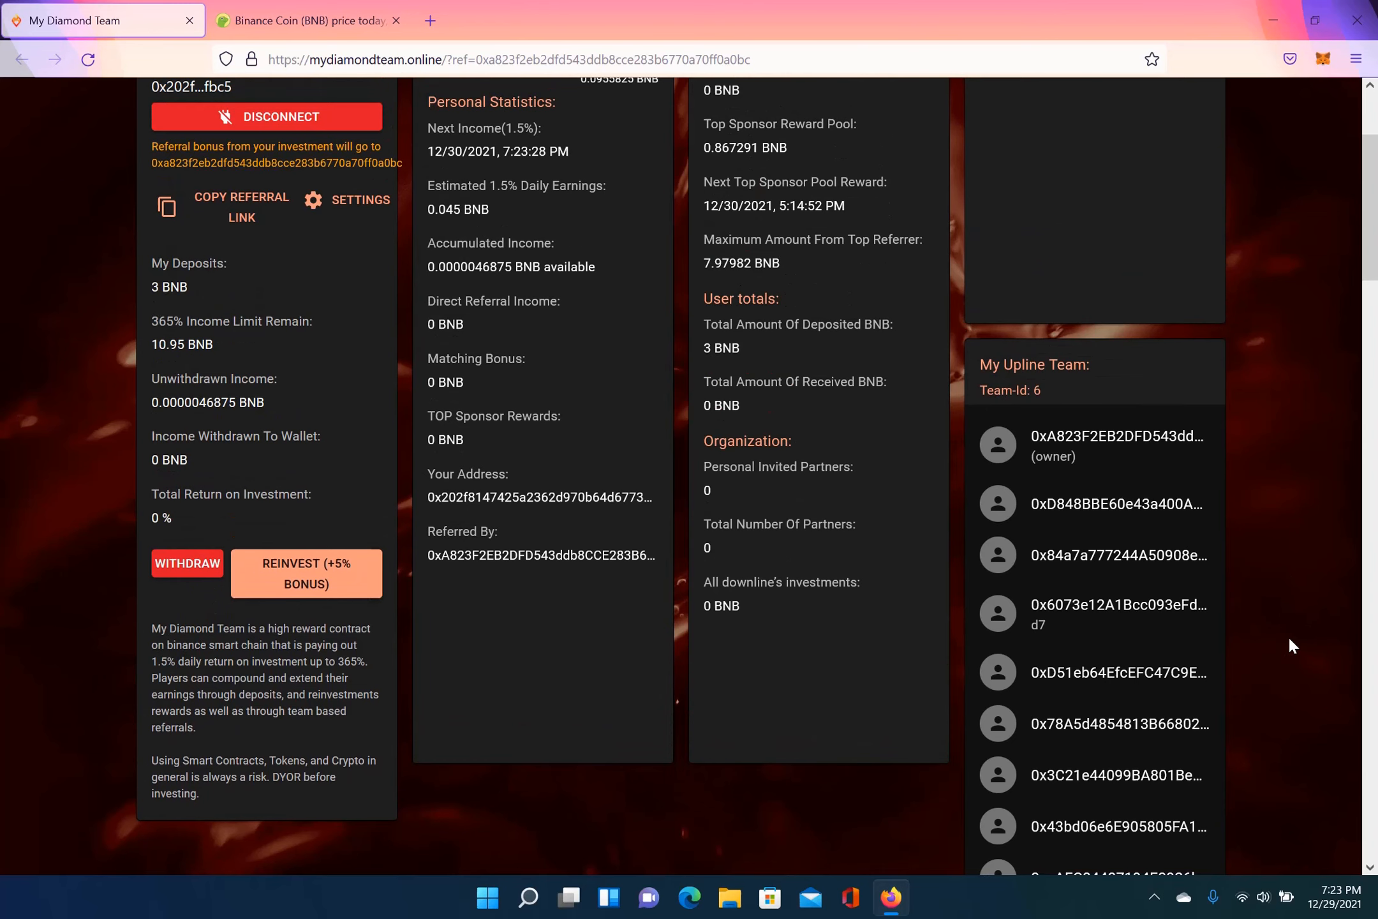
Step: Review the Team Airdrop form, then switch back to the Direct Airdrop form
scroll(down, 3)
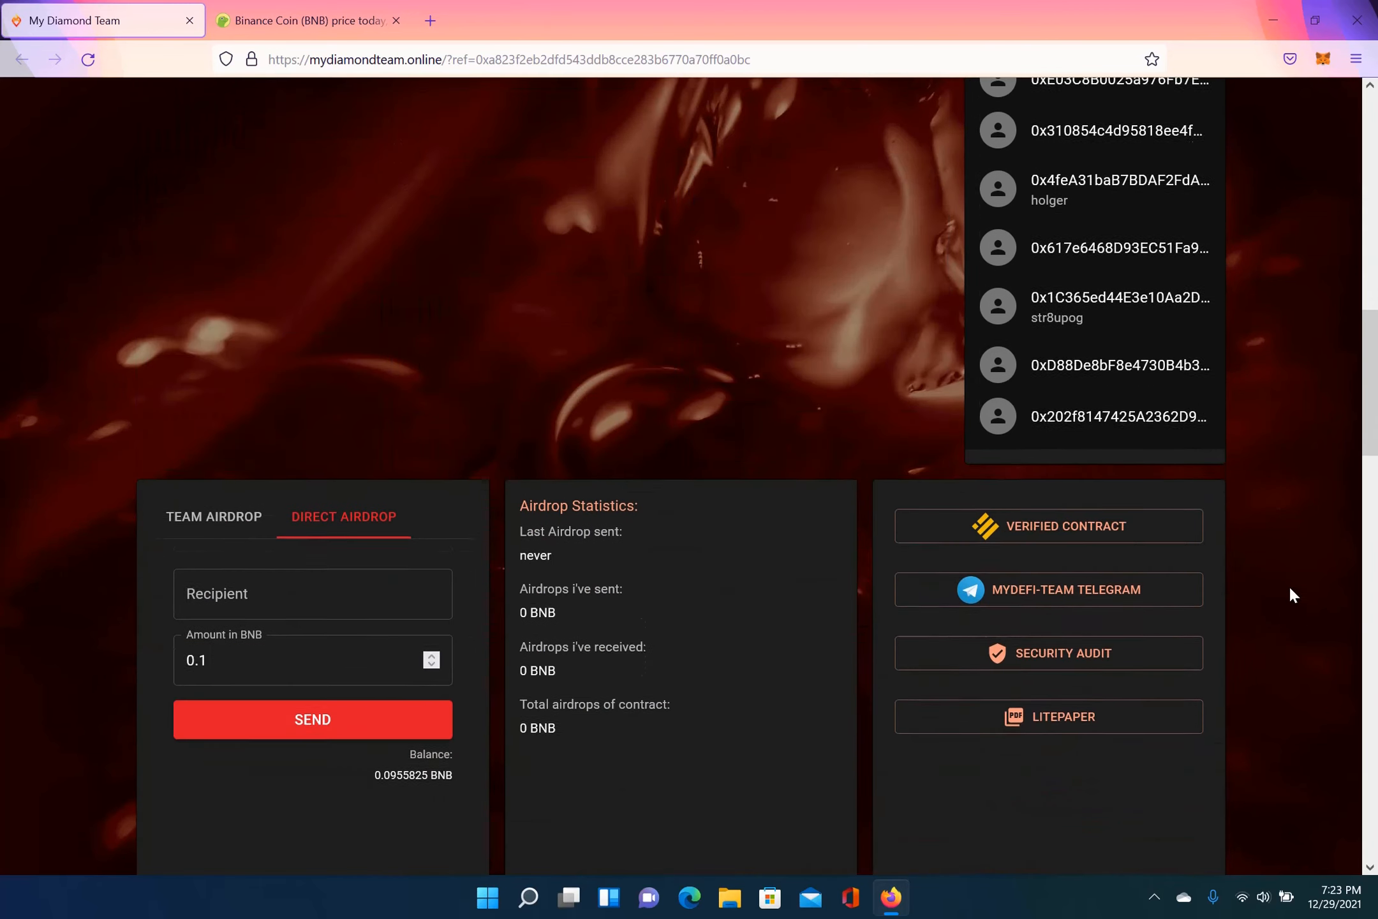
scroll(down, 3)
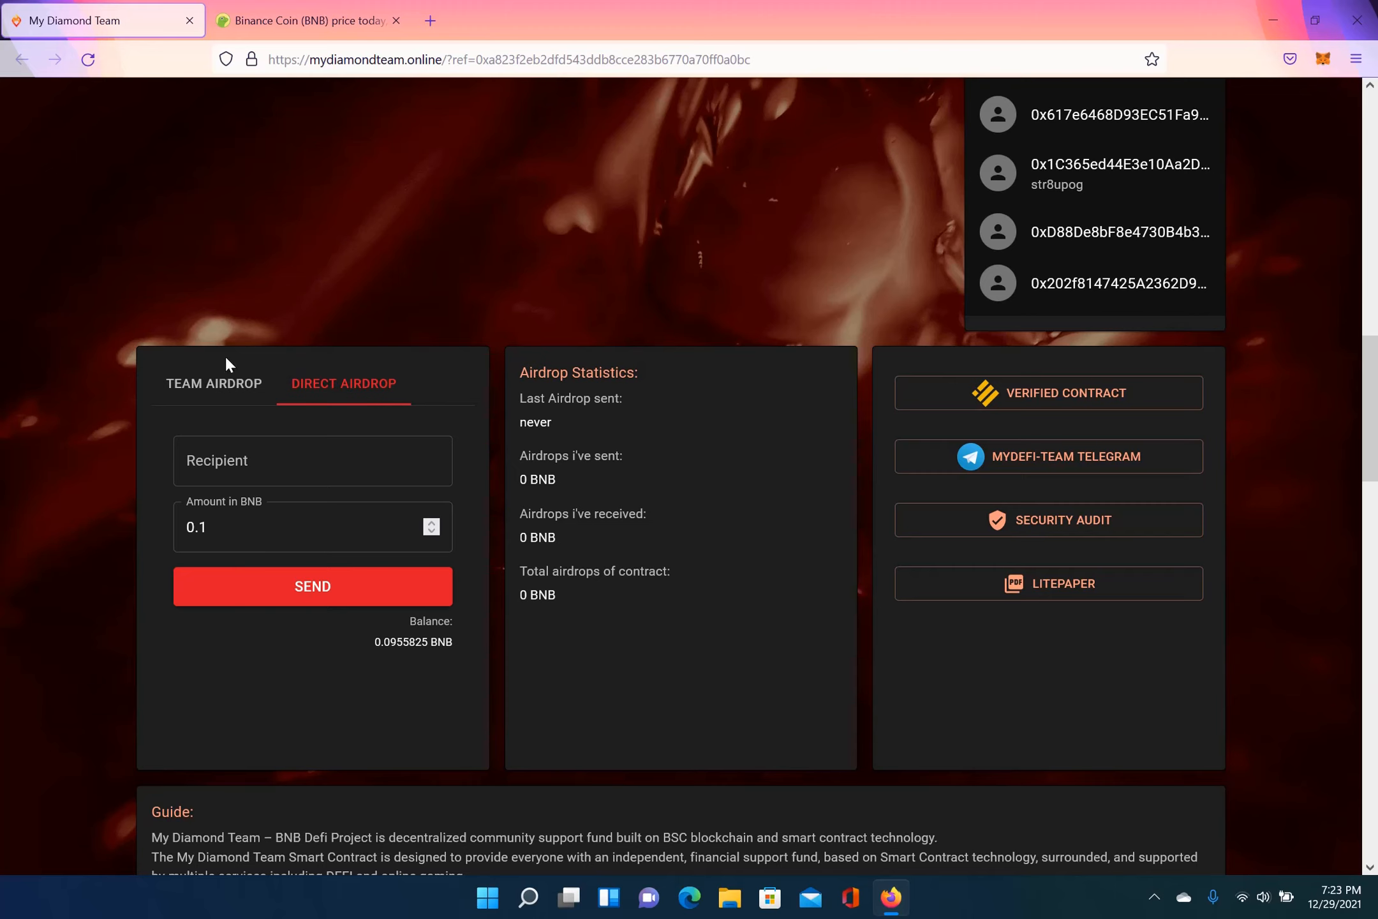
click(213, 383)
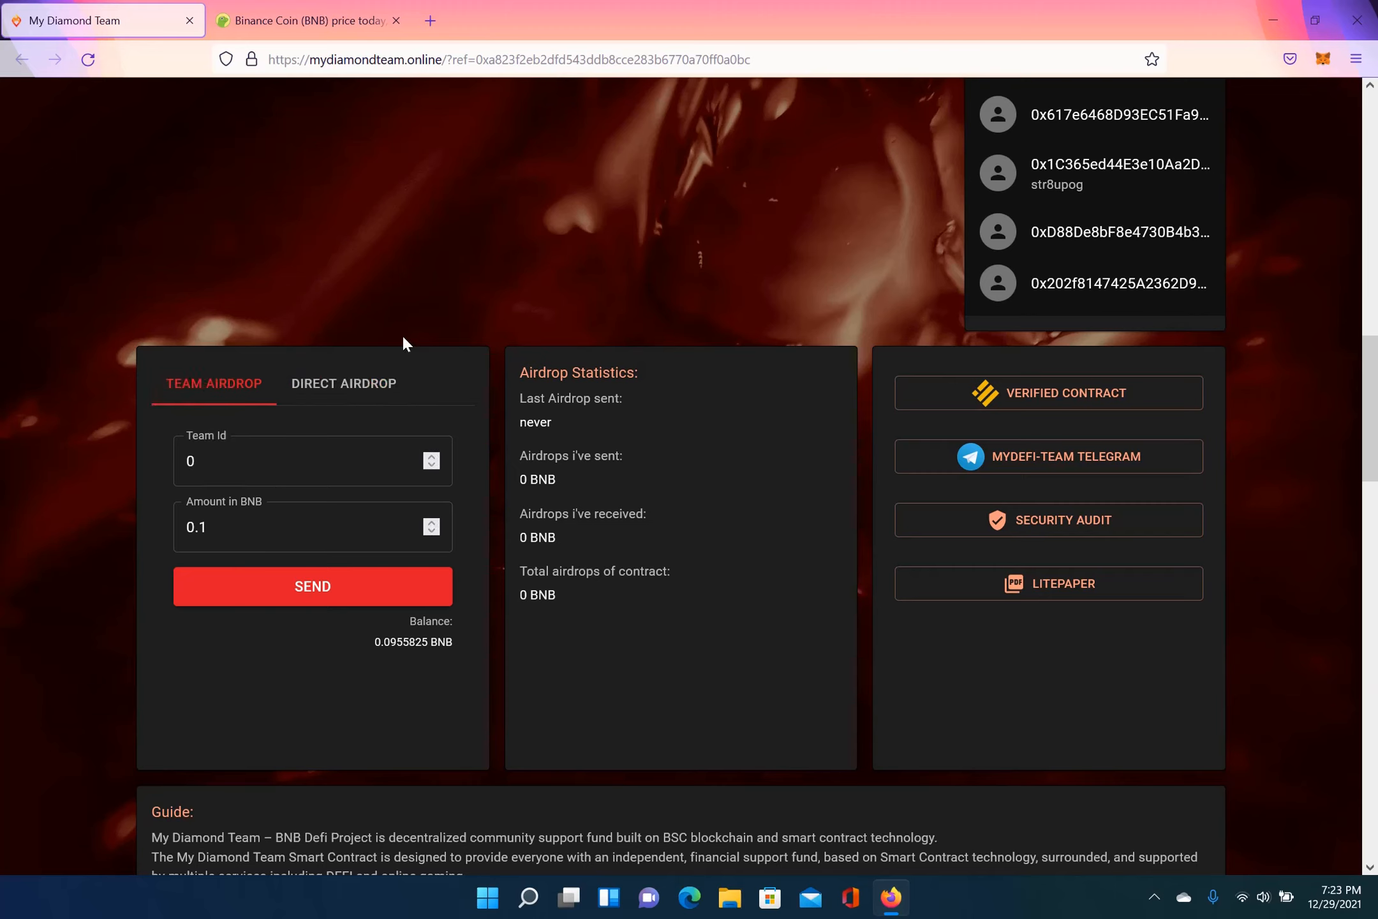
click(343, 383)
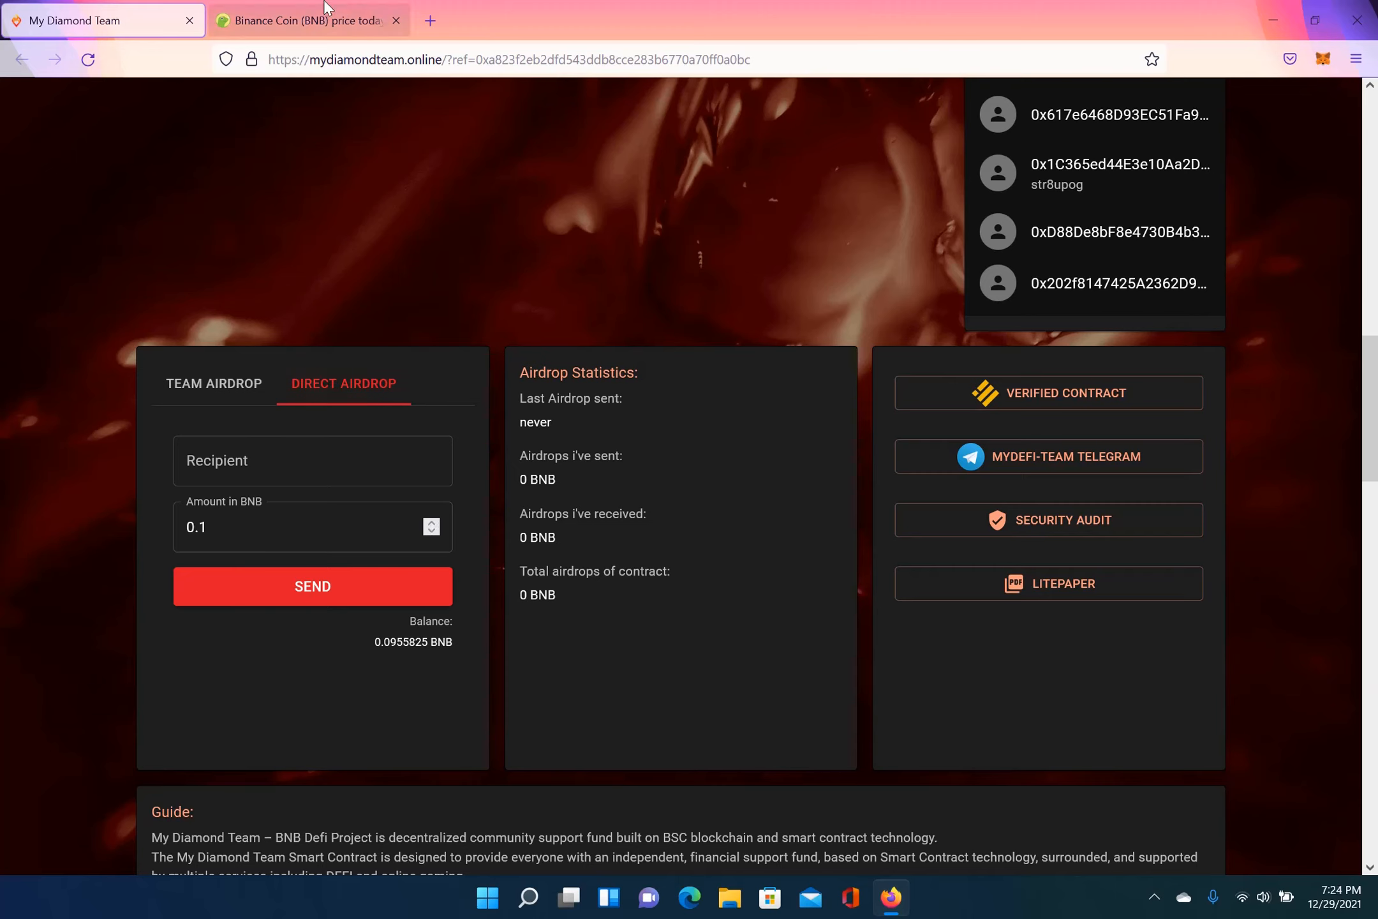
Step: Convert 0.3 BNB to about $153.38 in CoinGecko, then return to My Diamond Team
click(308, 21)
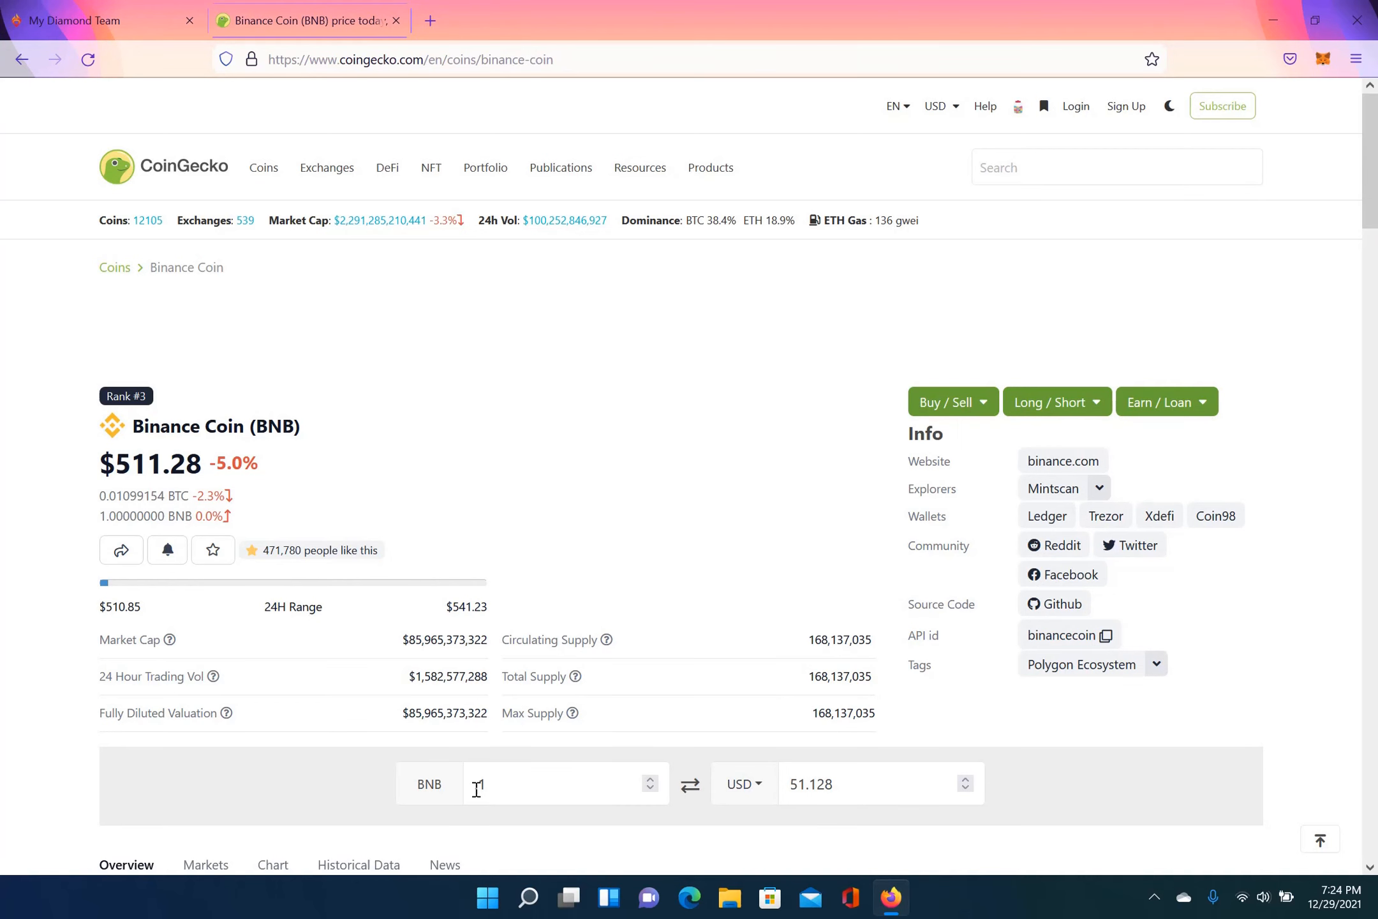
click(563, 784)
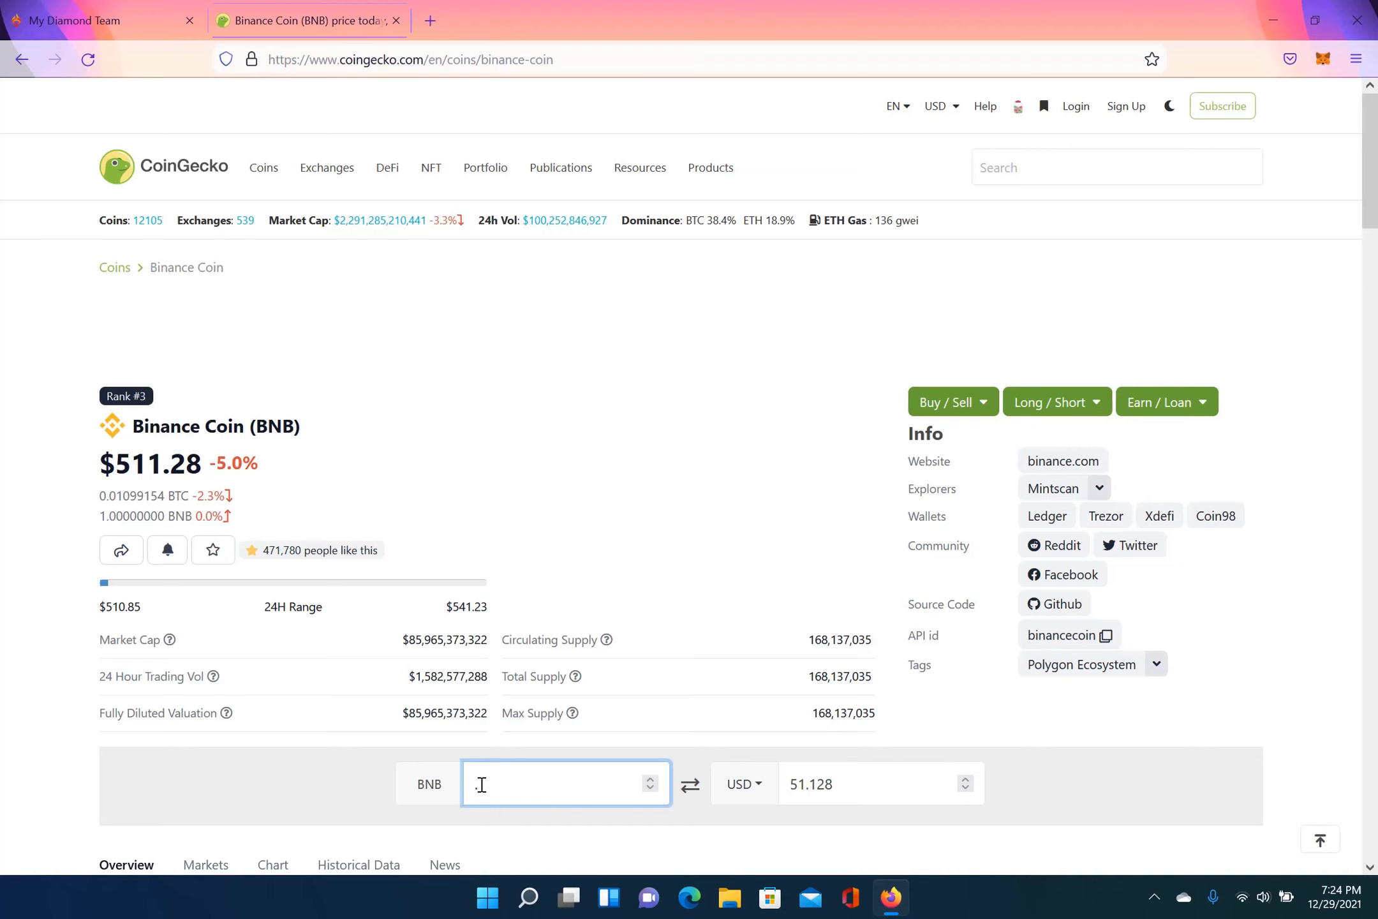
text(2)
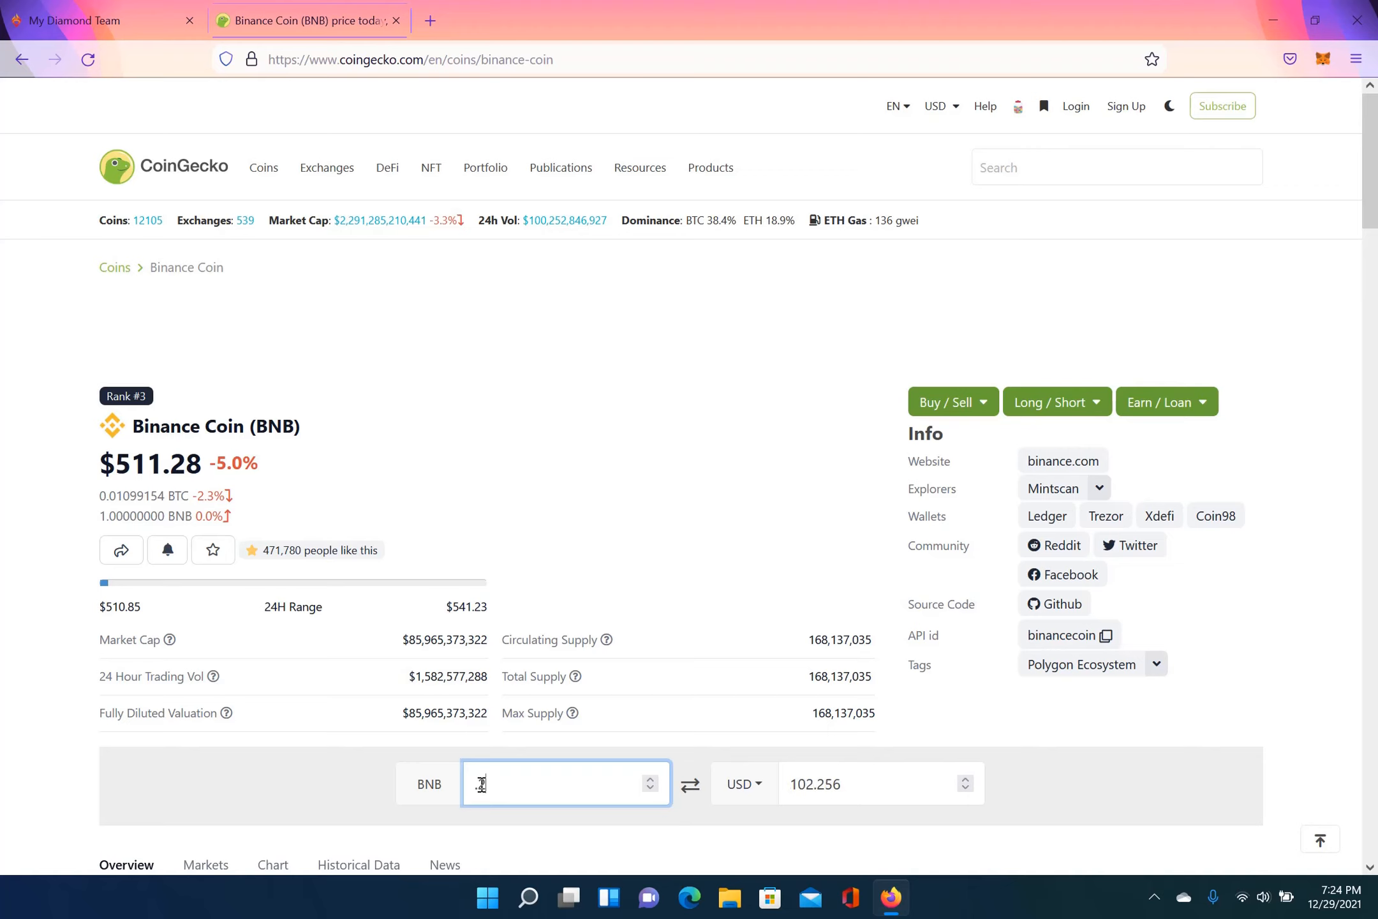
text(.2)
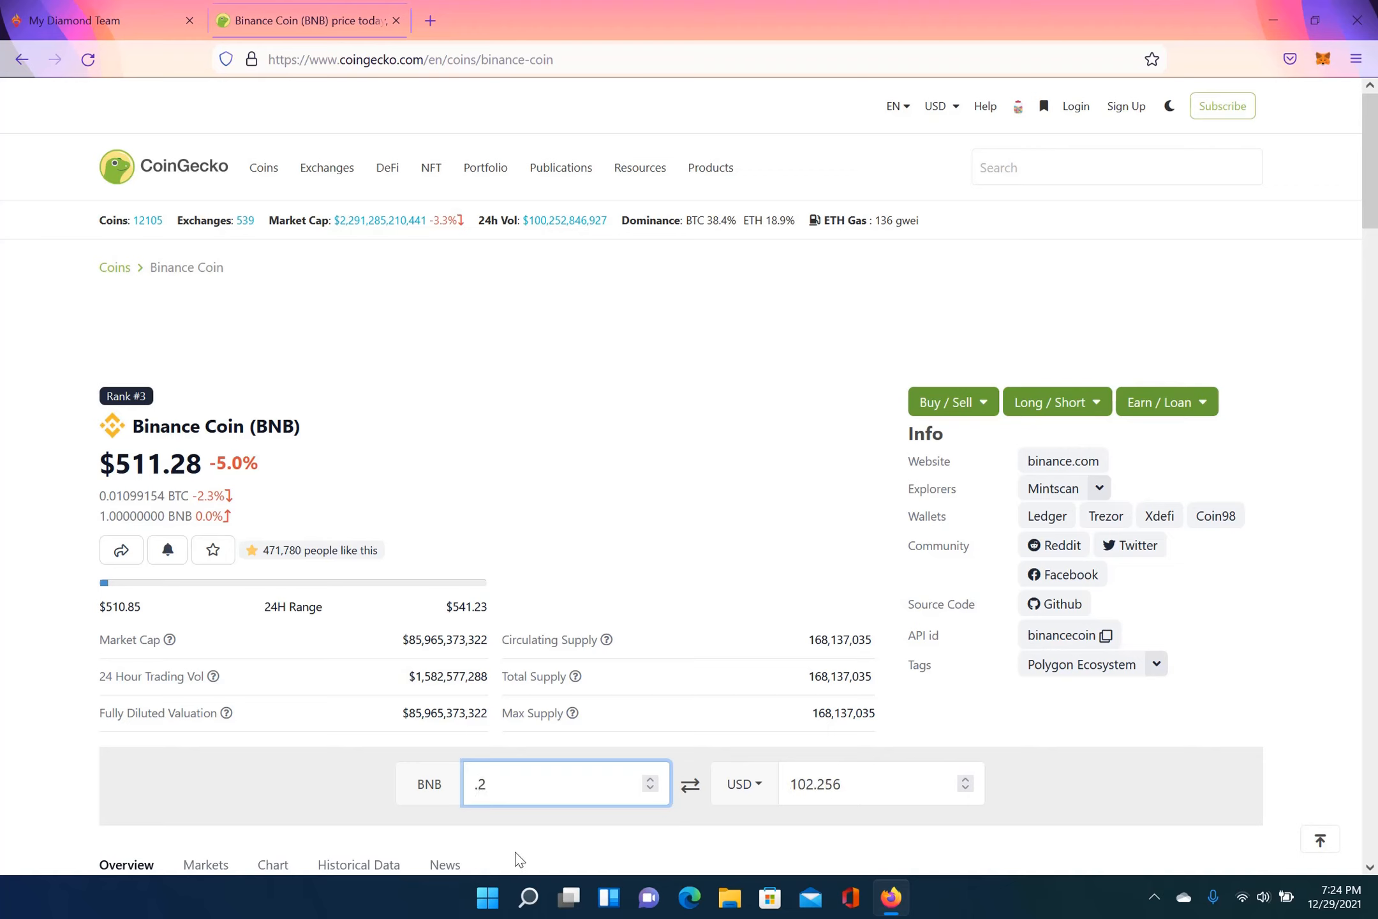
text(3)
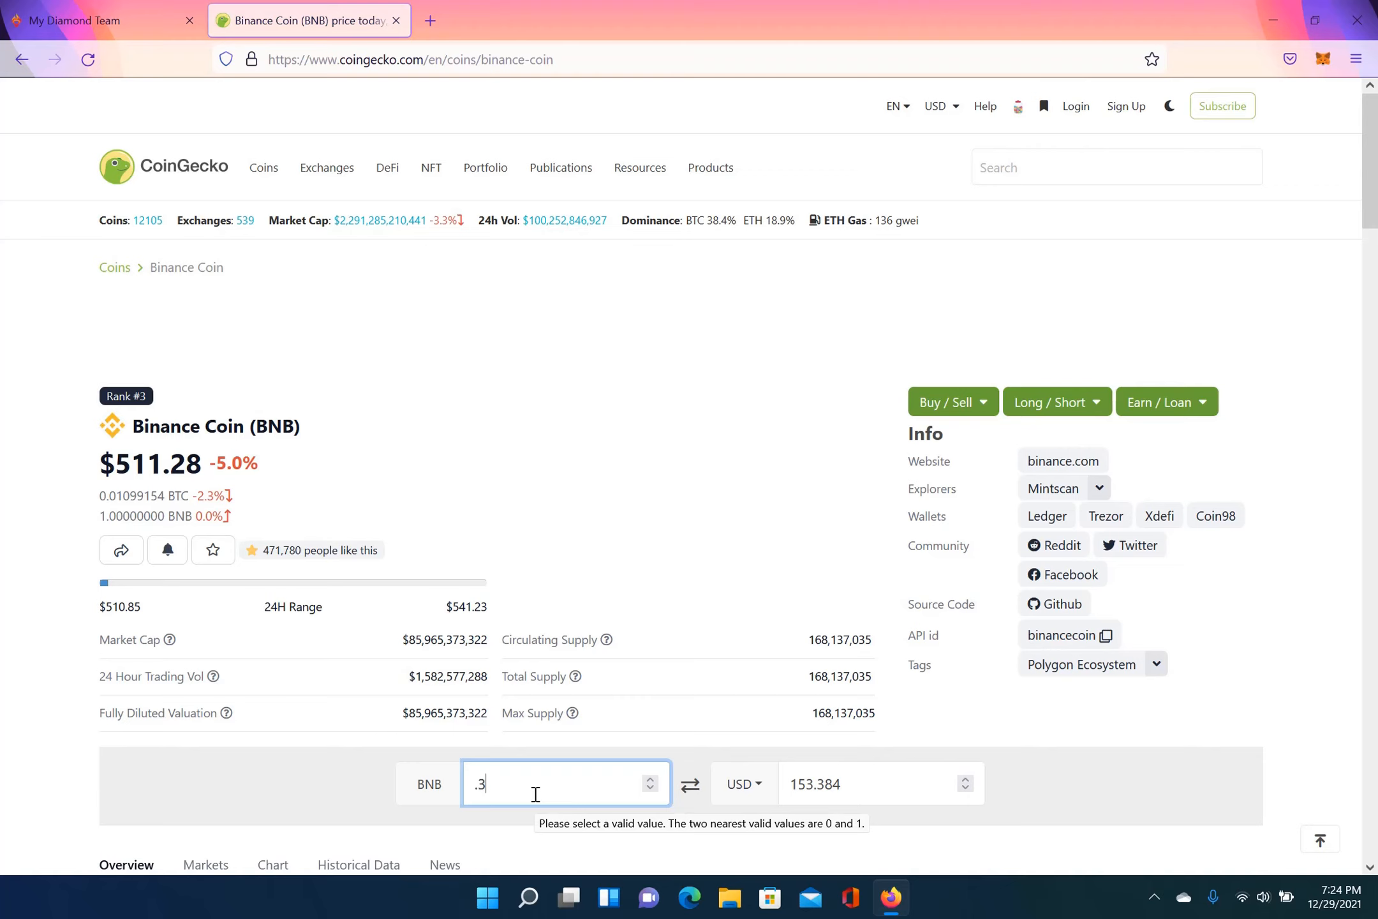
mouse_move(596, 412)
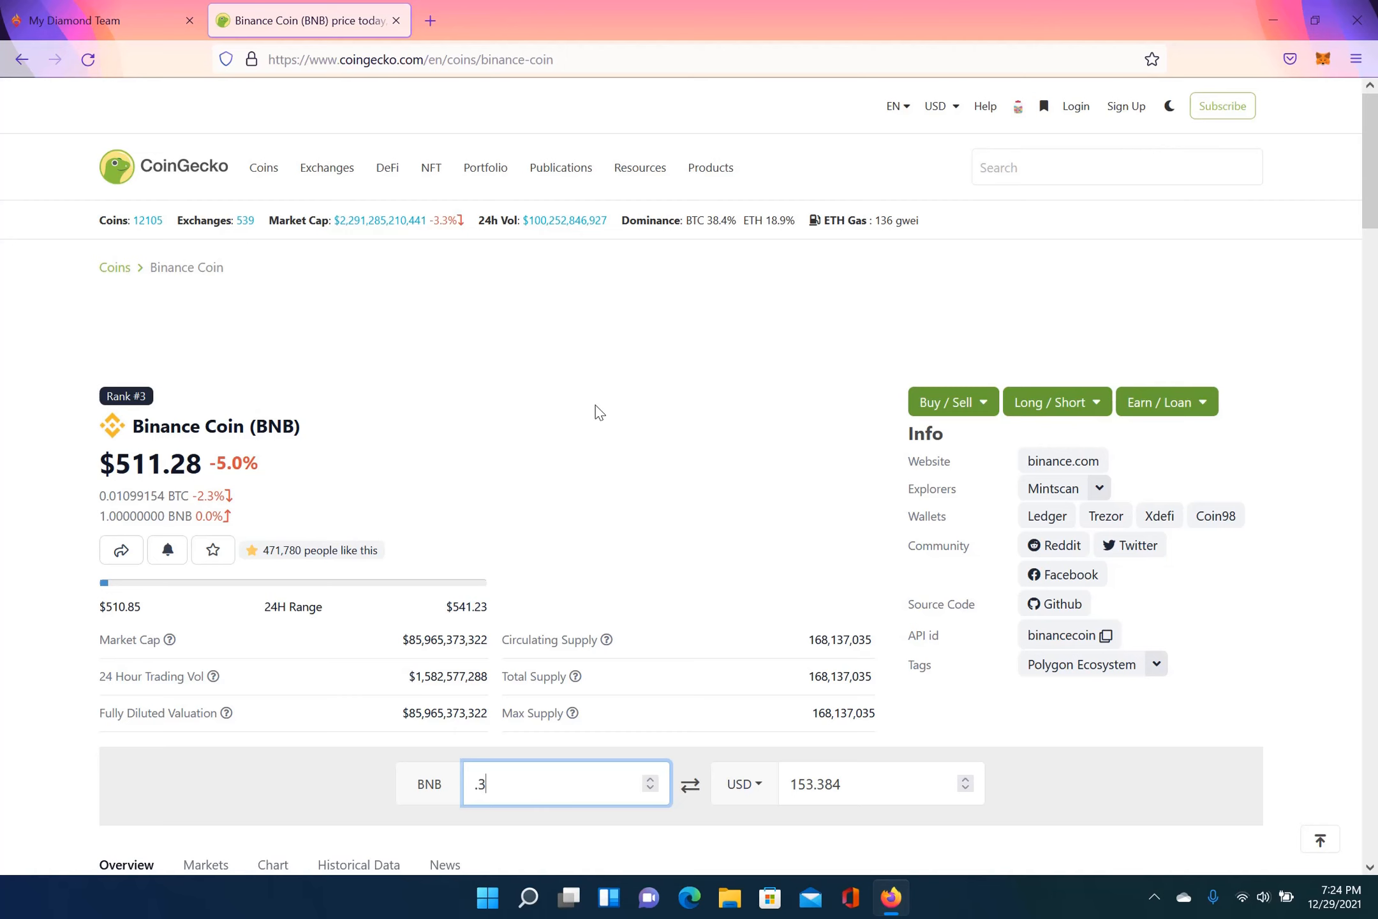
click(97, 20)
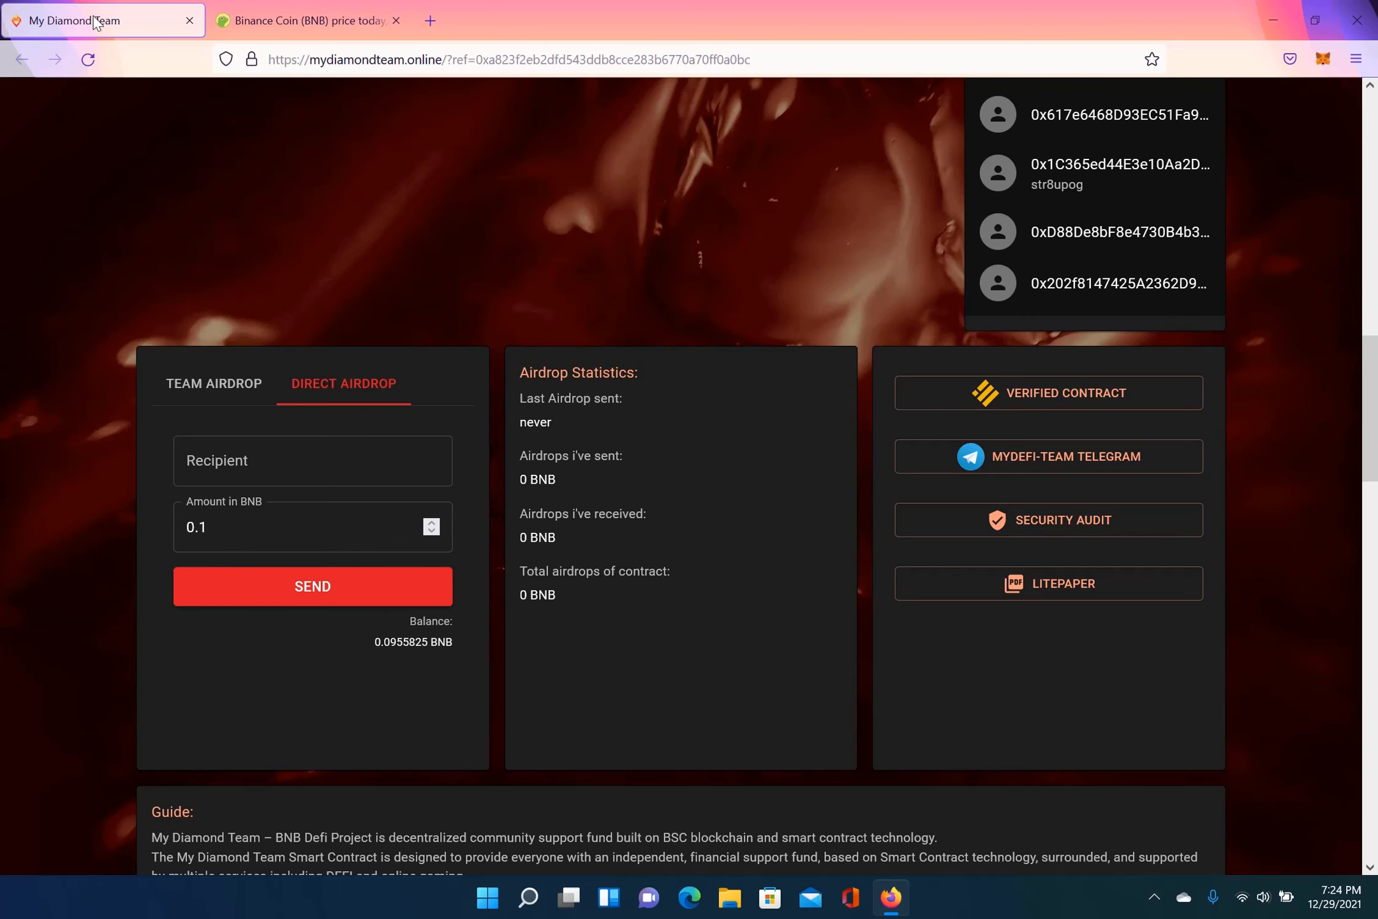
Step: Scroll past the airdrop panel to read the Guide and How To Start sections
scroll(down, 3)
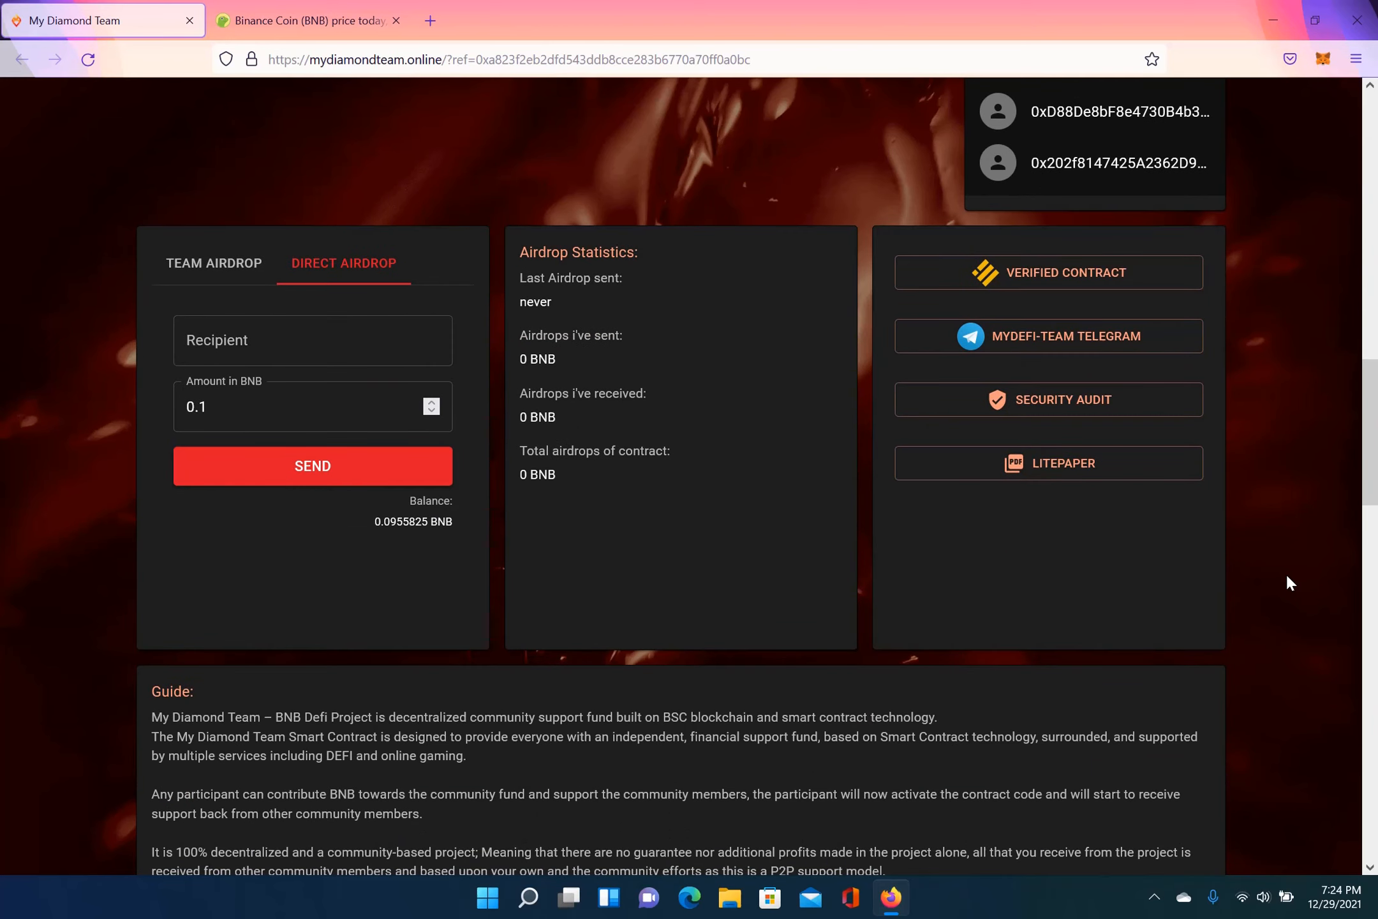
scroll(down, 3)
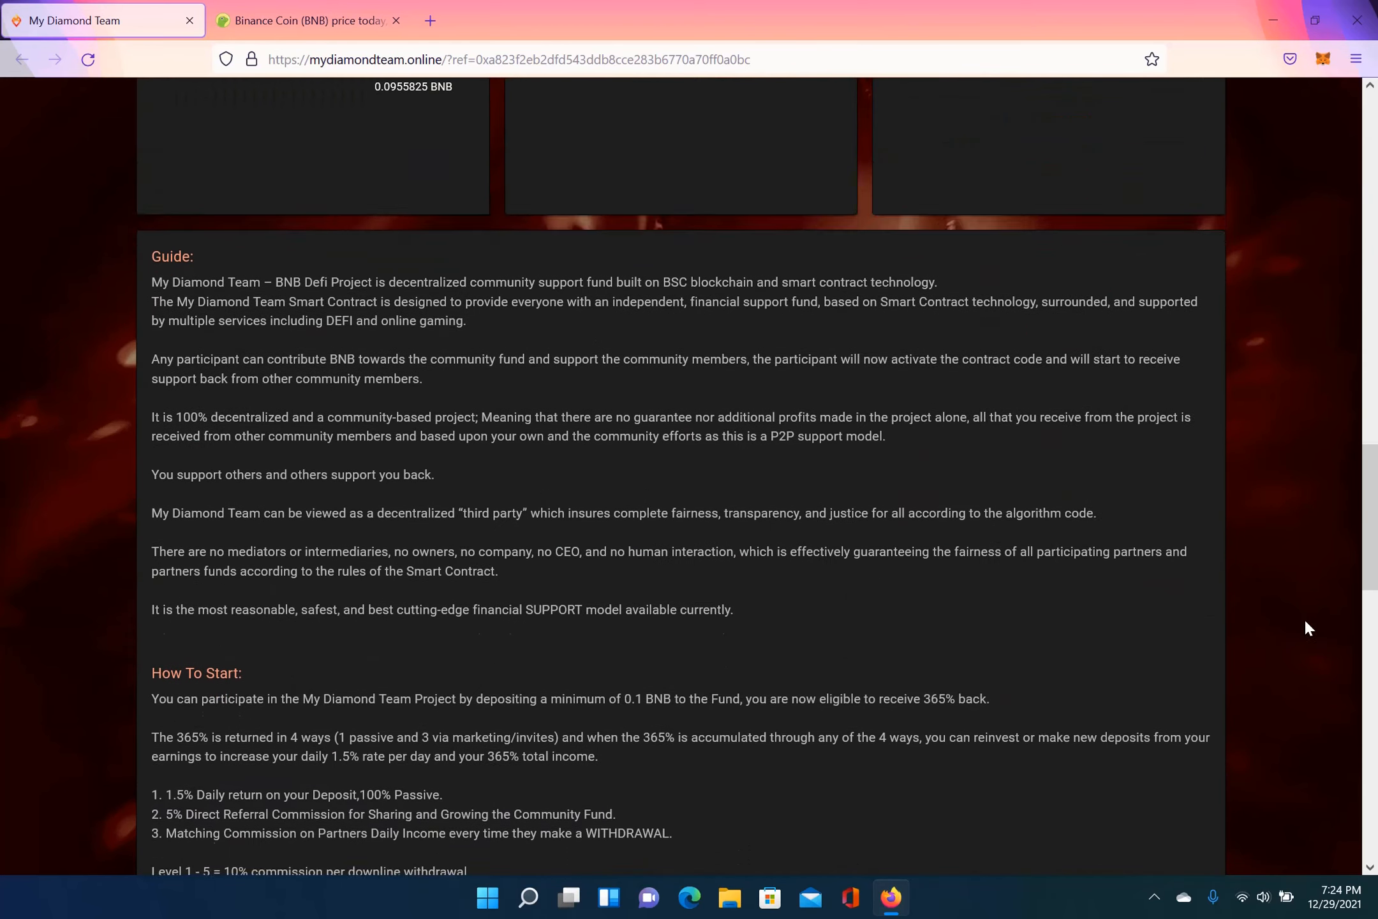
scroll(down, 3)
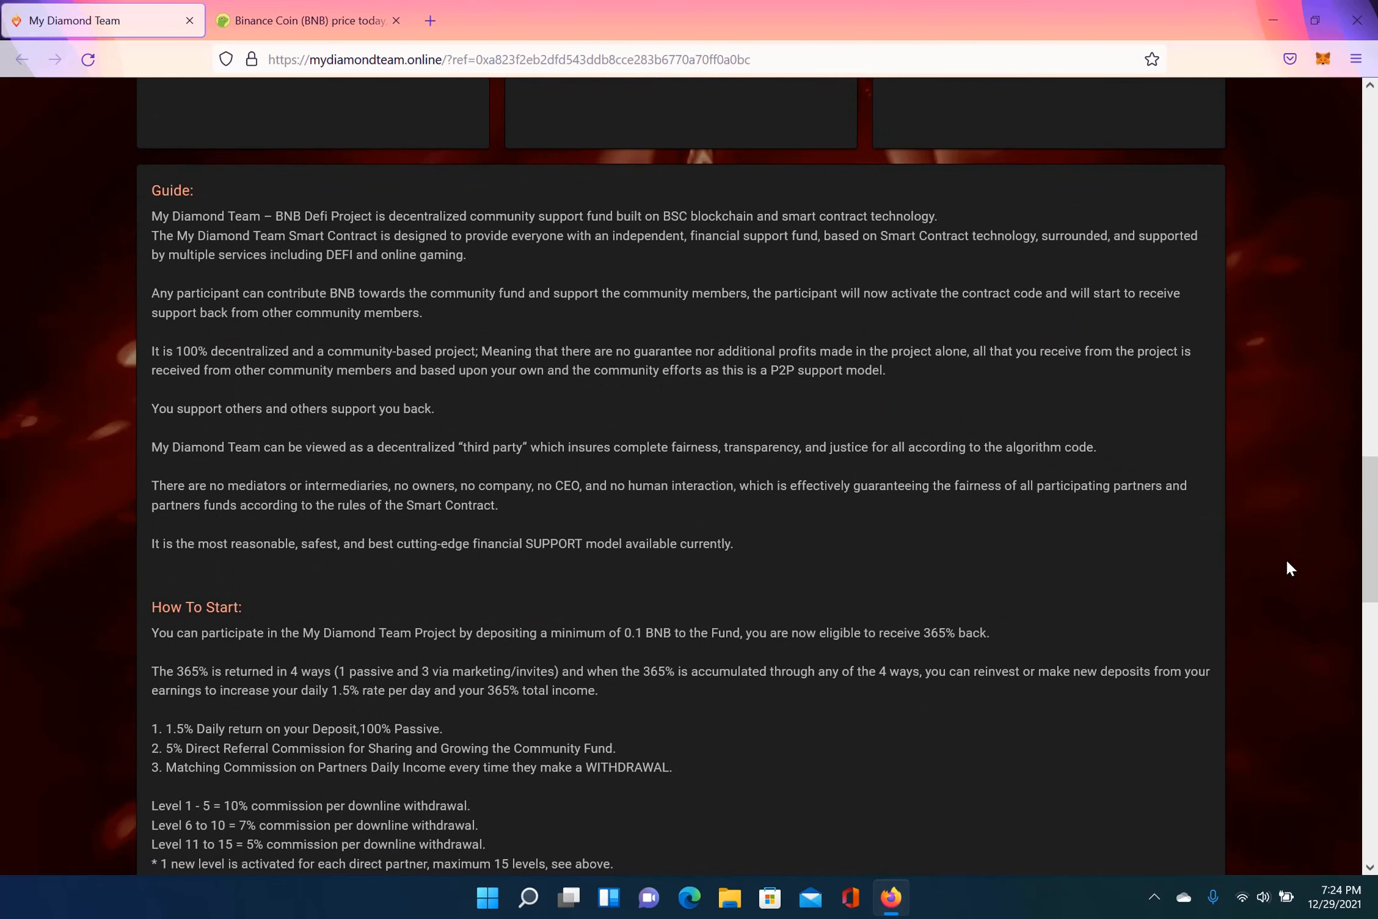
scroll(down, 3)
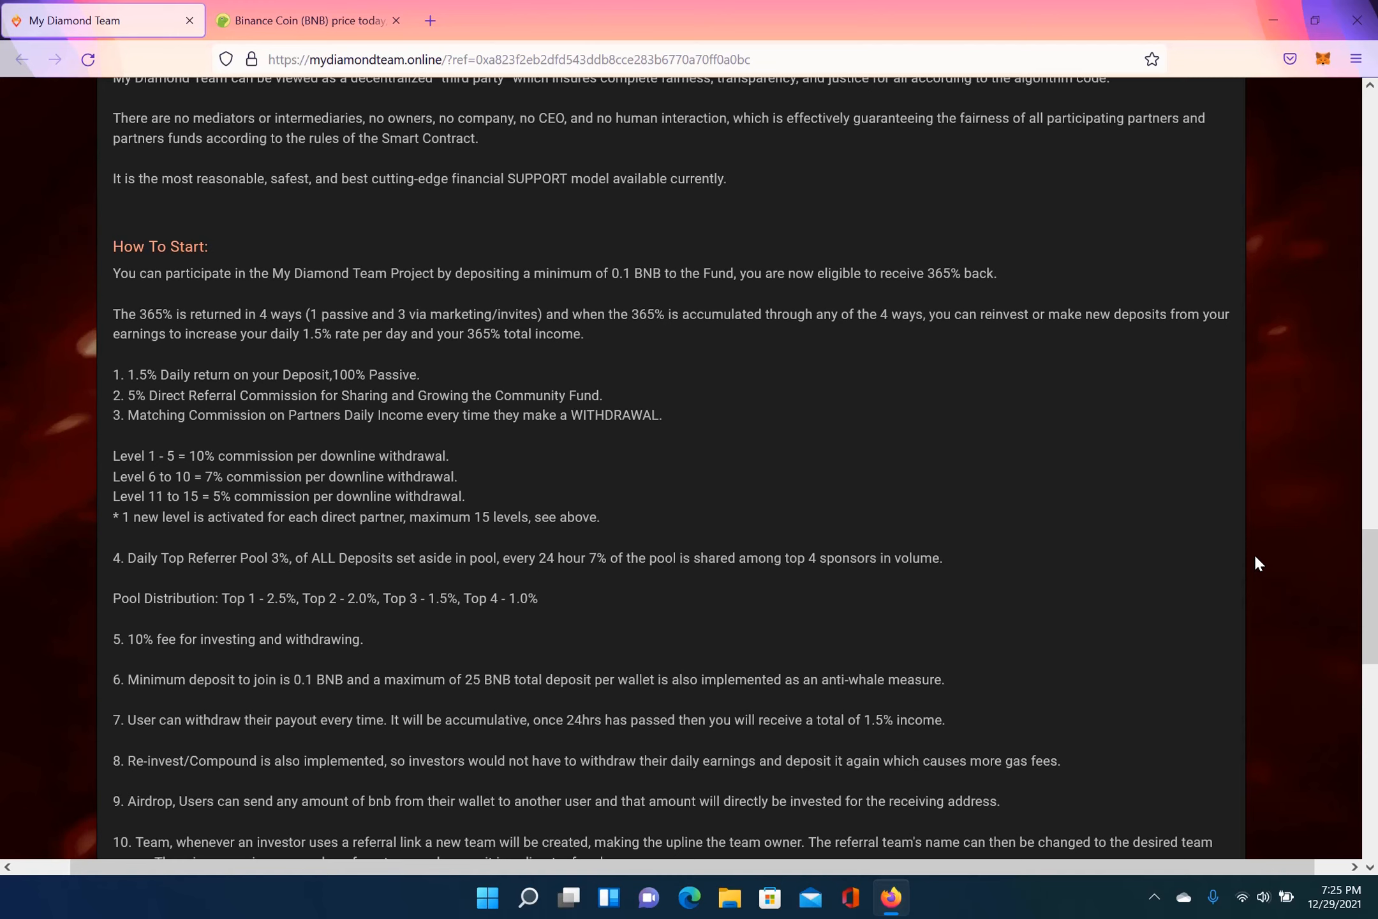
scroll(down, 3)
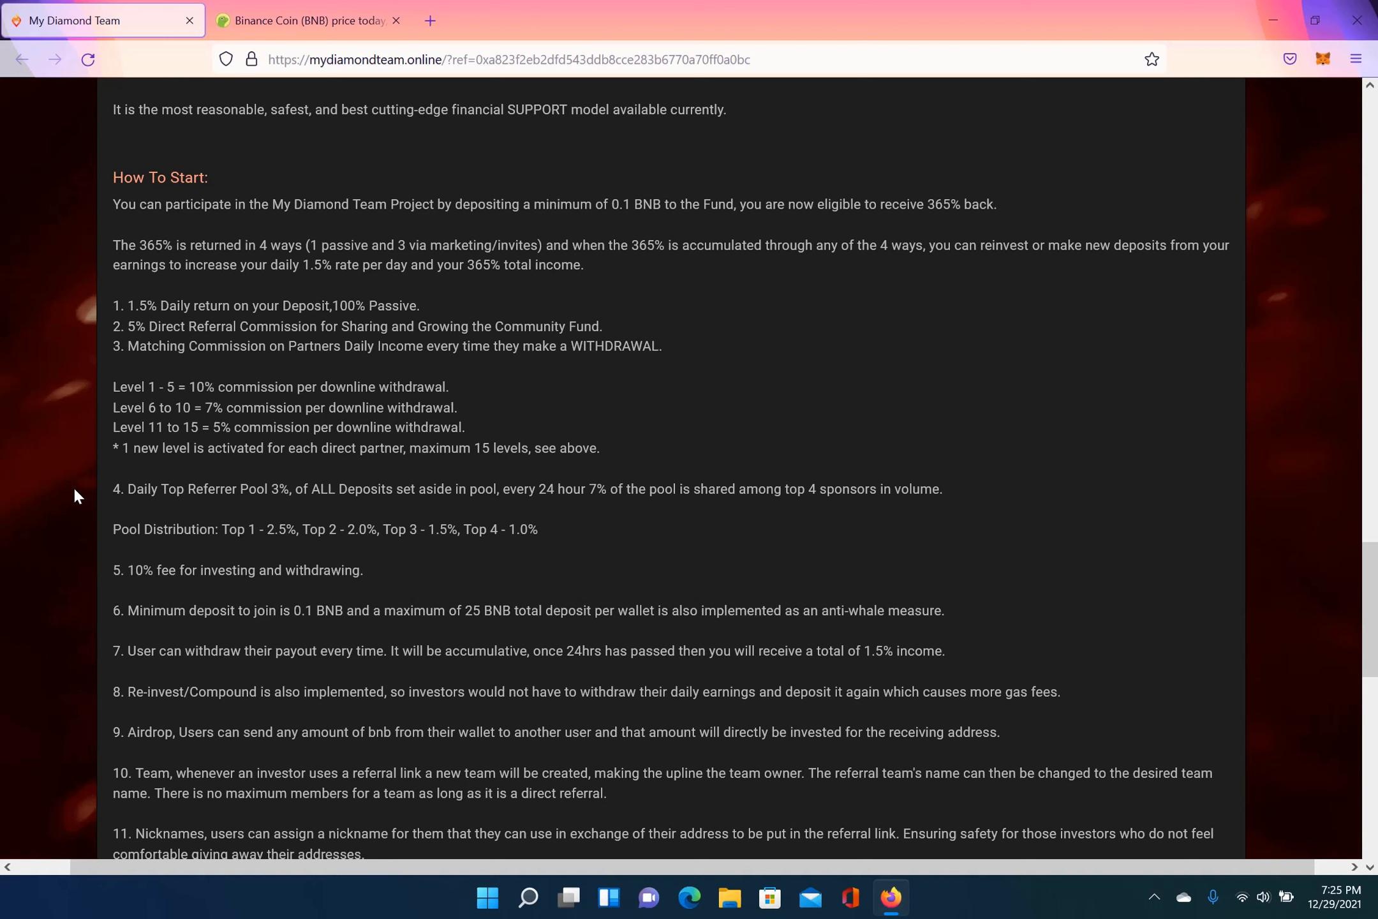
Step: Scroll through the numbered rules to the Withdrawal Taxes breakdown (0% to 50%)
scroll(down, 3)
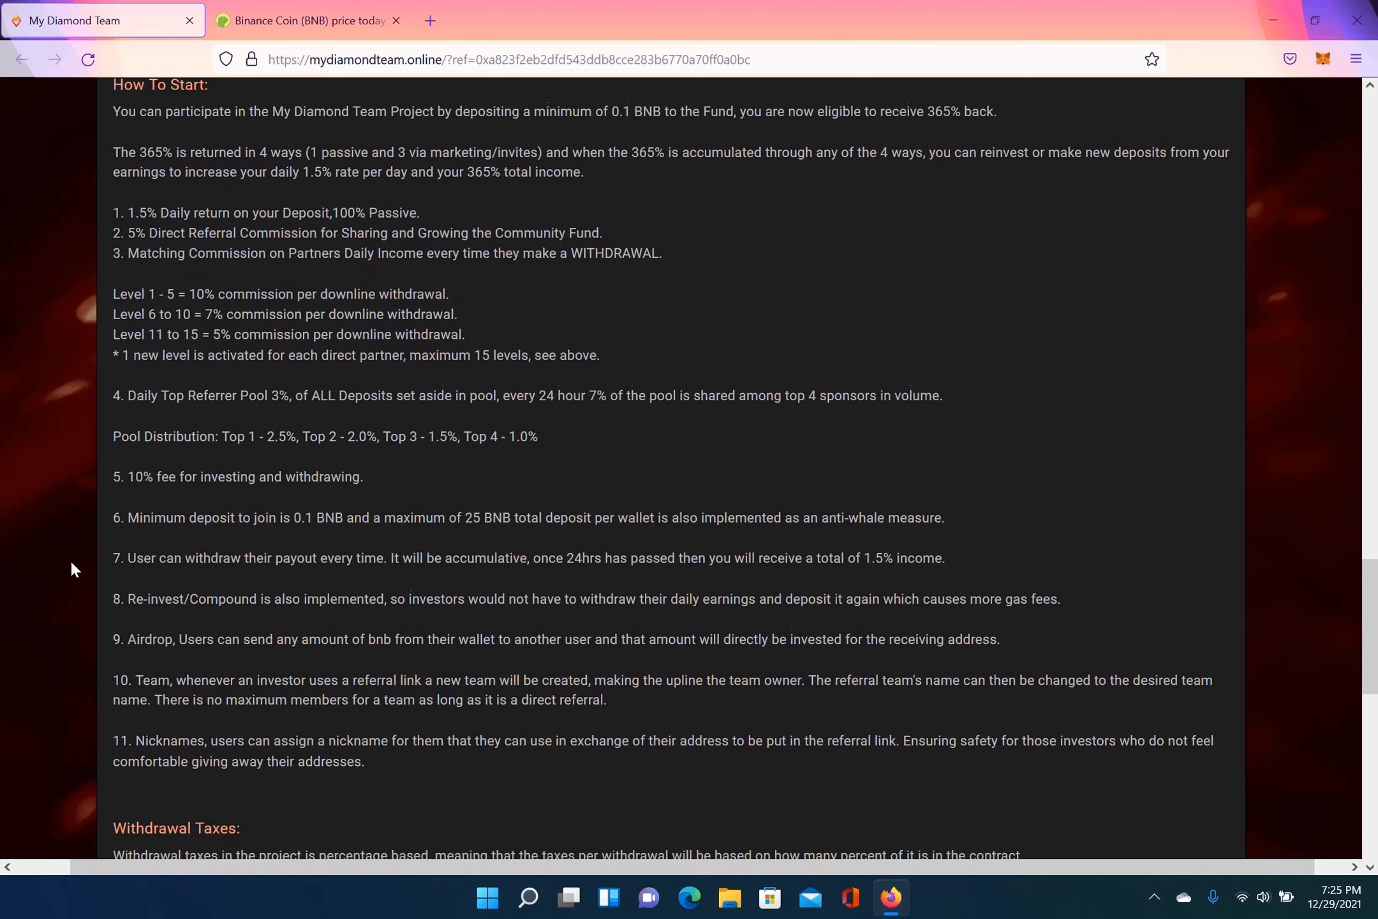
scroll(down, 3)
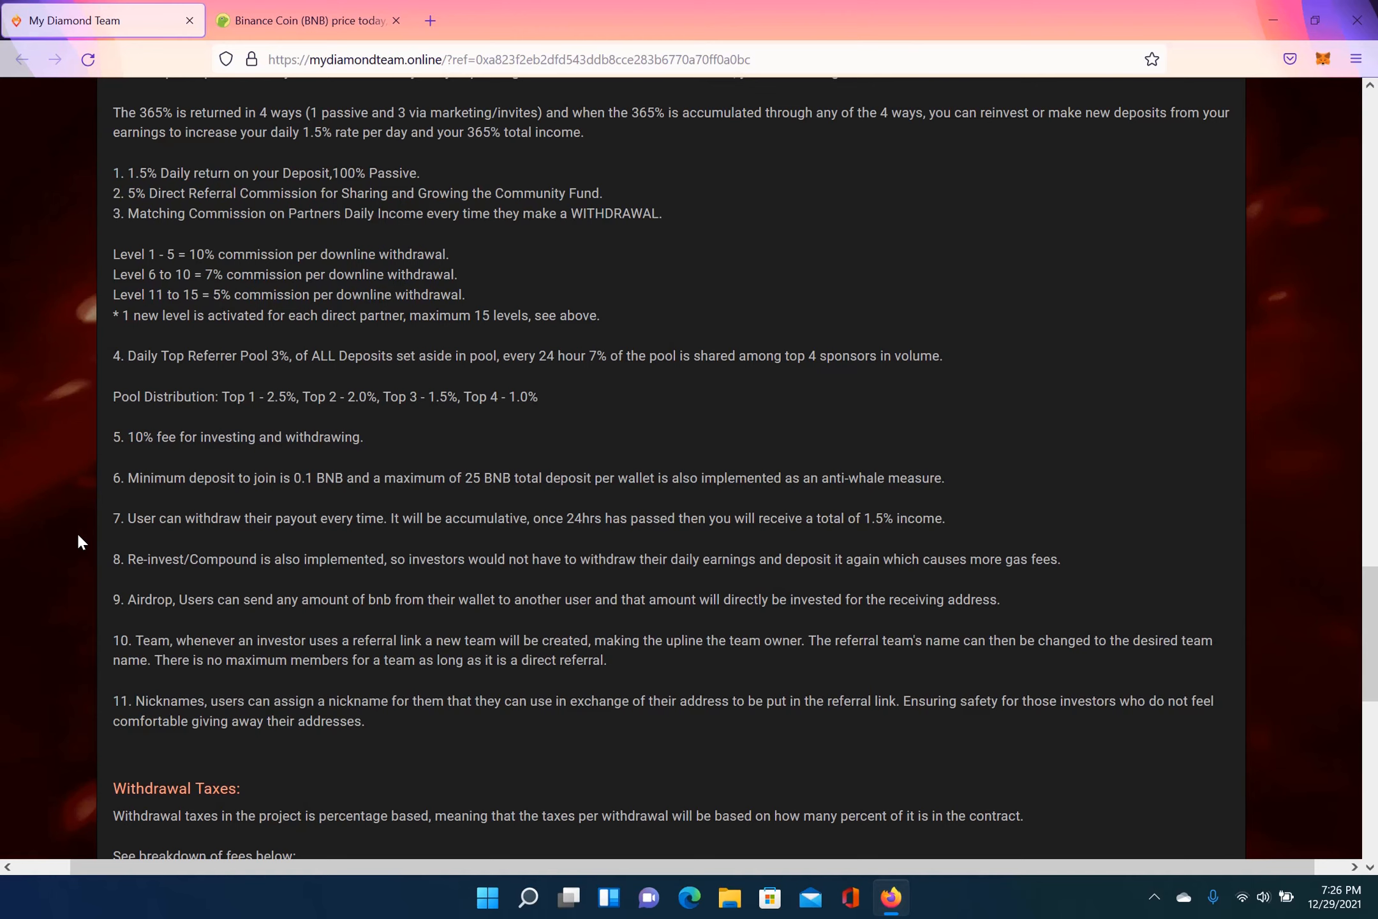
scroll(down, 3)
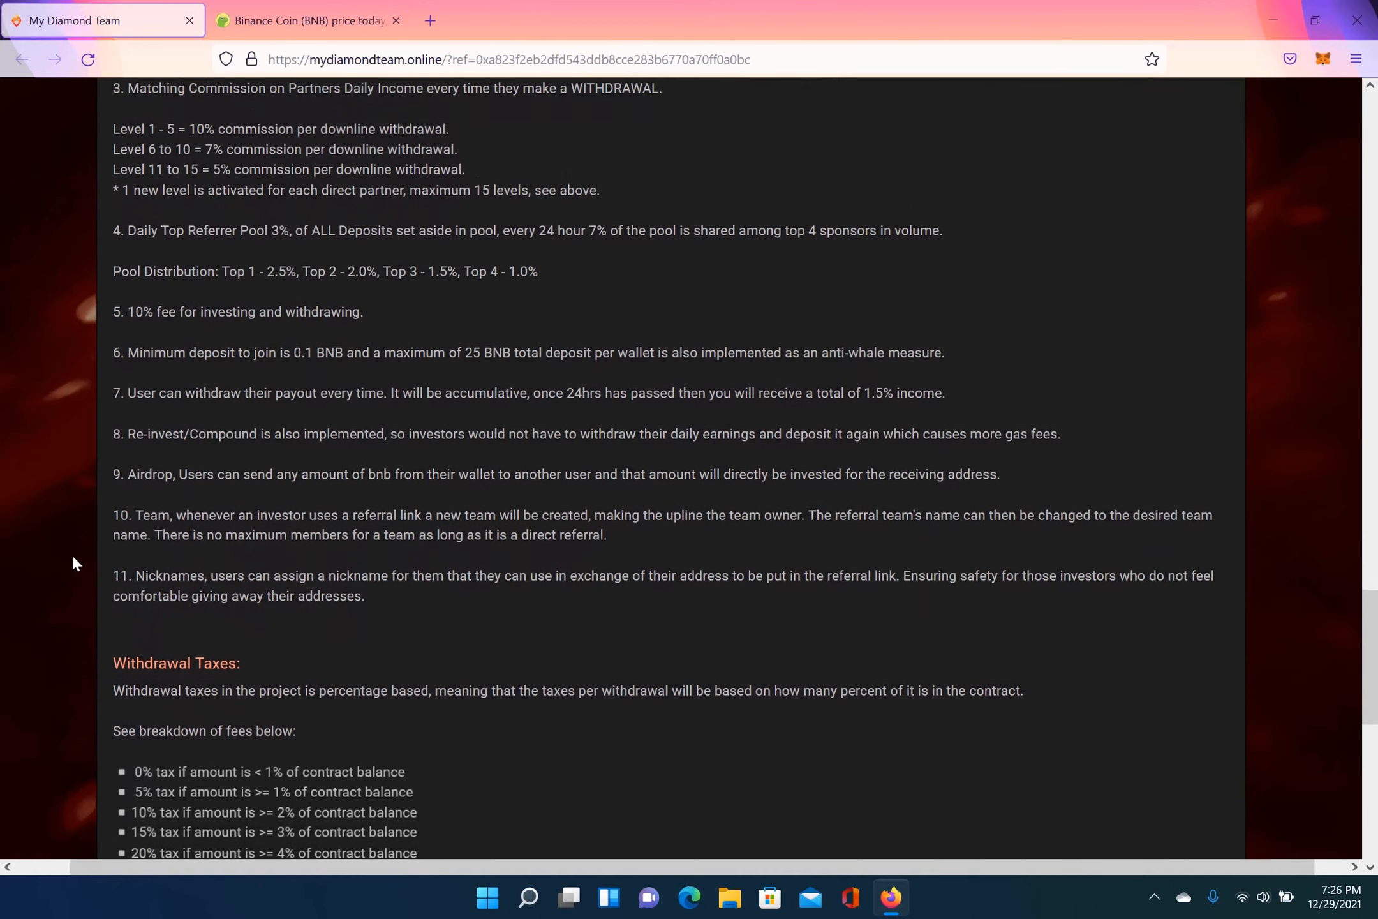
scroll(down, 3)
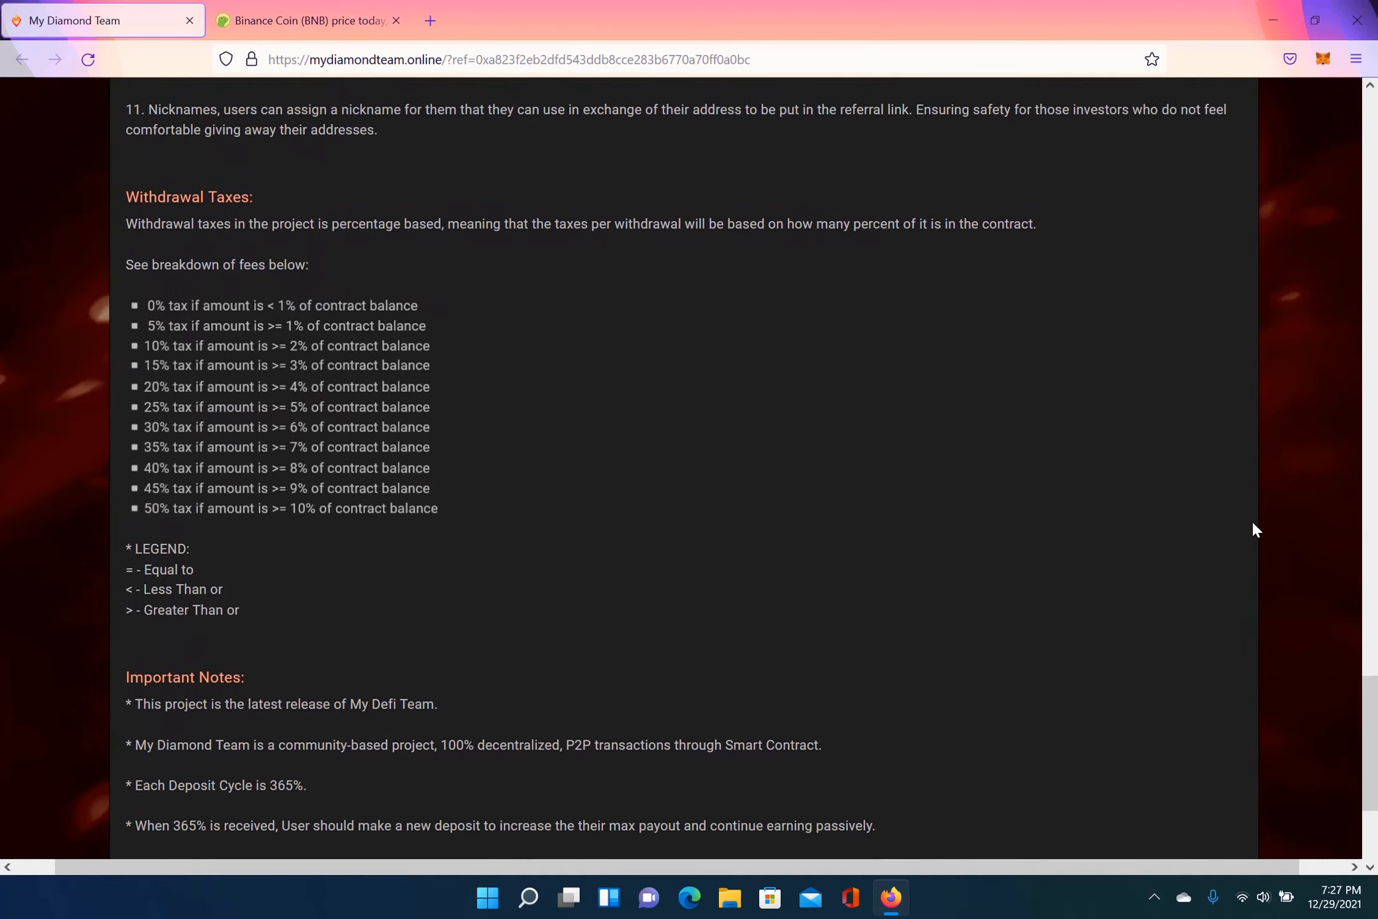
Step: Scroll to the end of the Important Notes, down to the lite paper recommendation
scroll(down, 3)
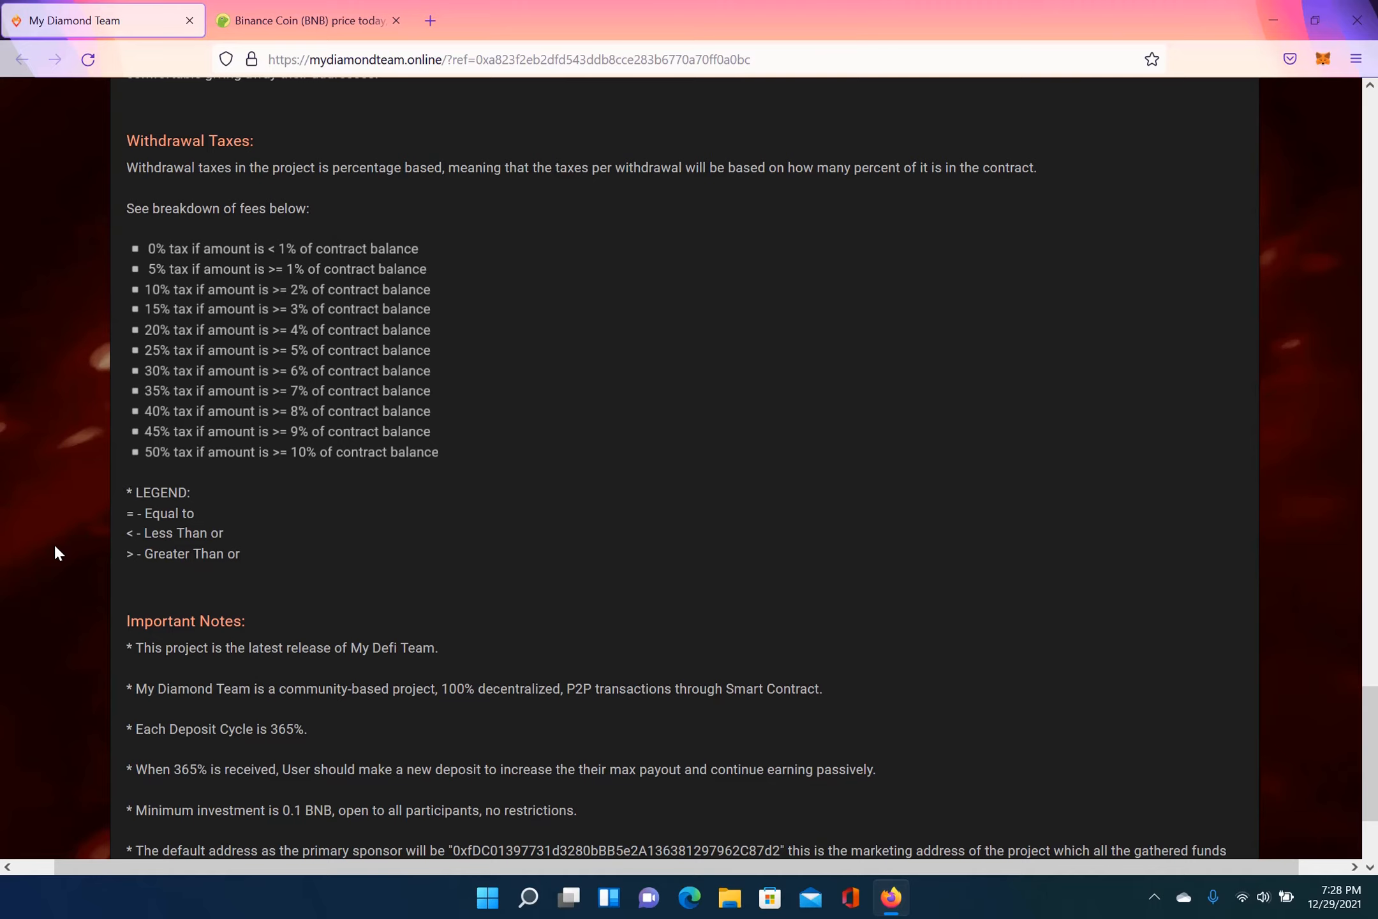
scroll(down, 3)
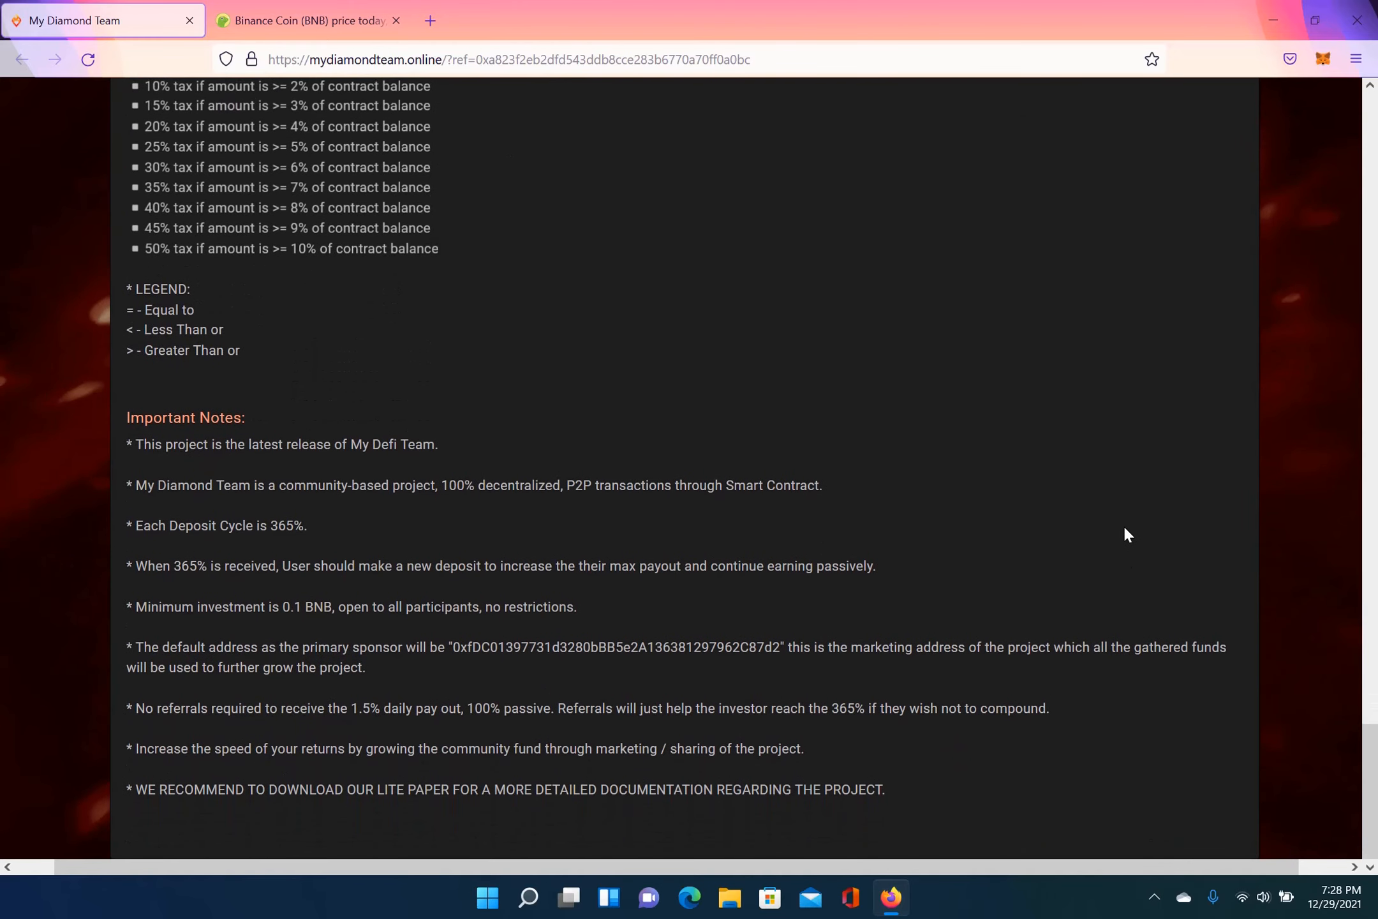